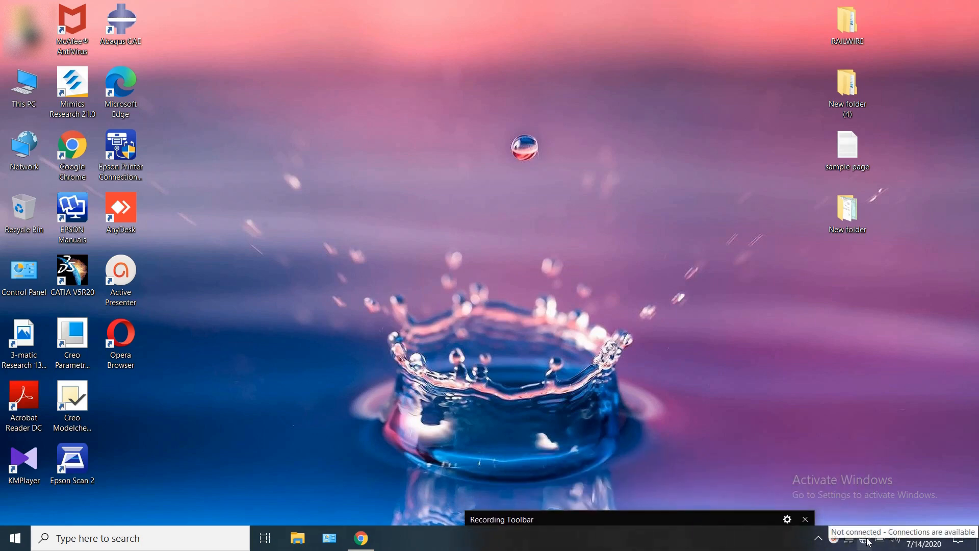
Join the HUAWEI-Ty7D Wi-Fi network from the taskbar, entering the security key, and check its status
left_click(866, 538)
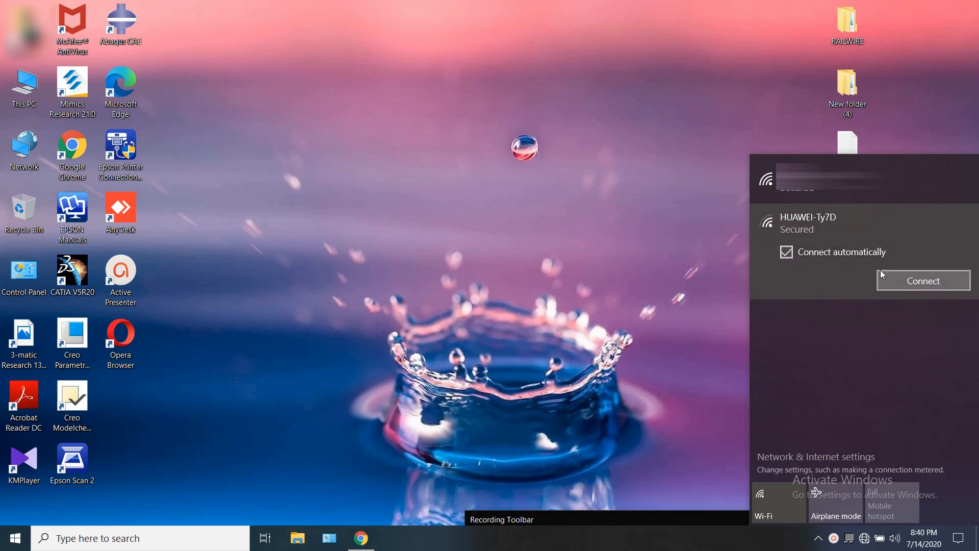
left_click(922, 279)
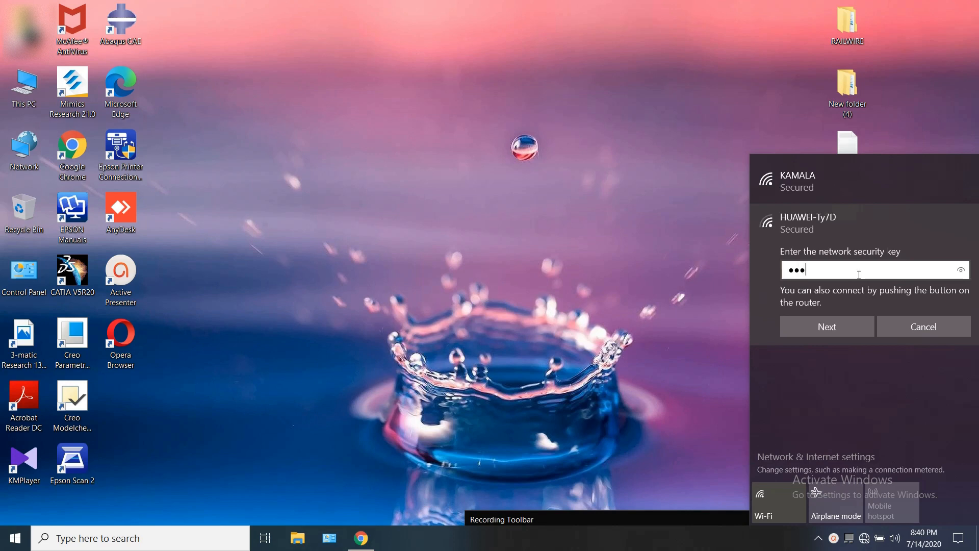
type("•")
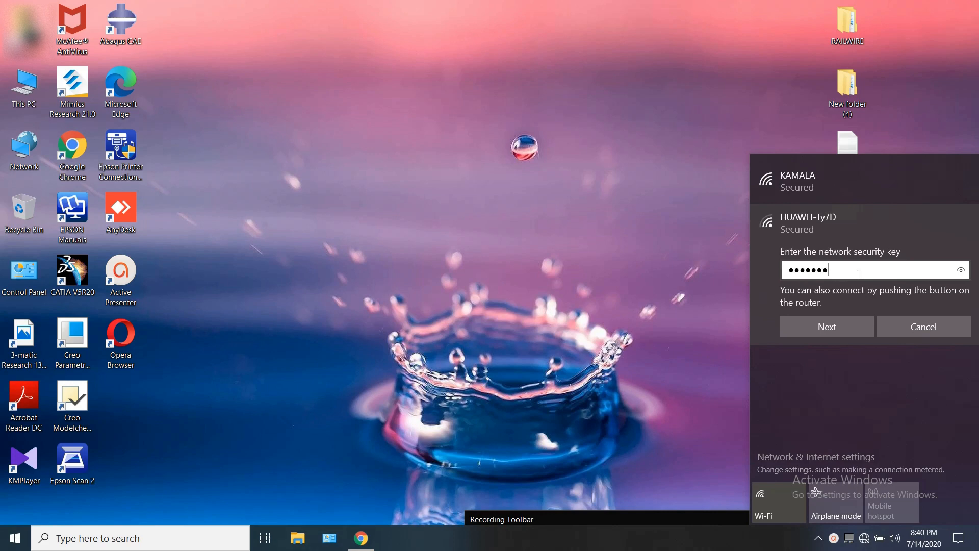
type("•")
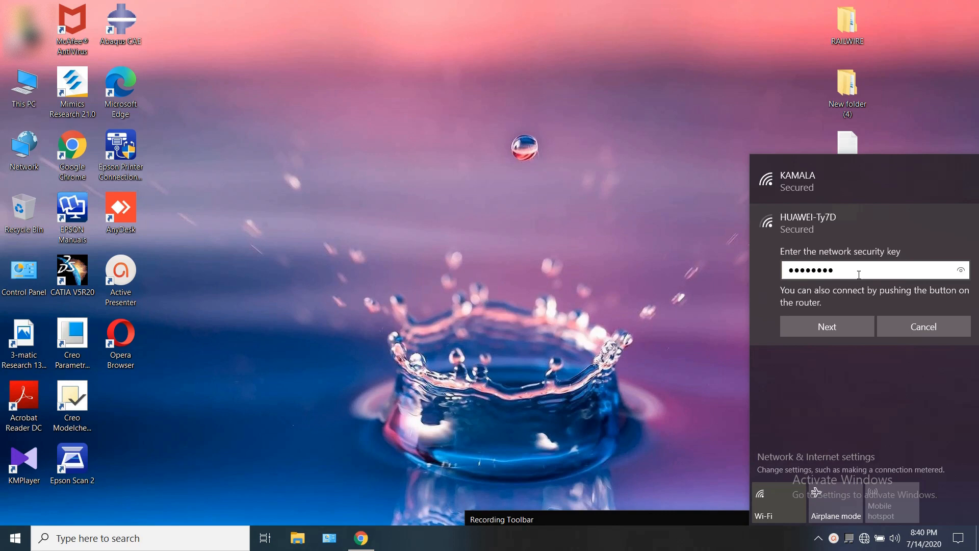
left_click(825, 326)
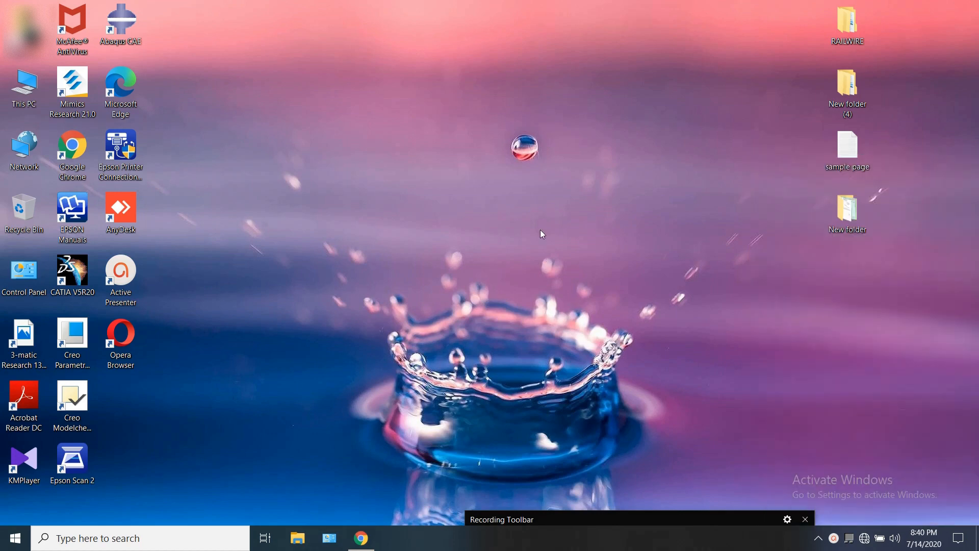
mouse_move(904, 482)
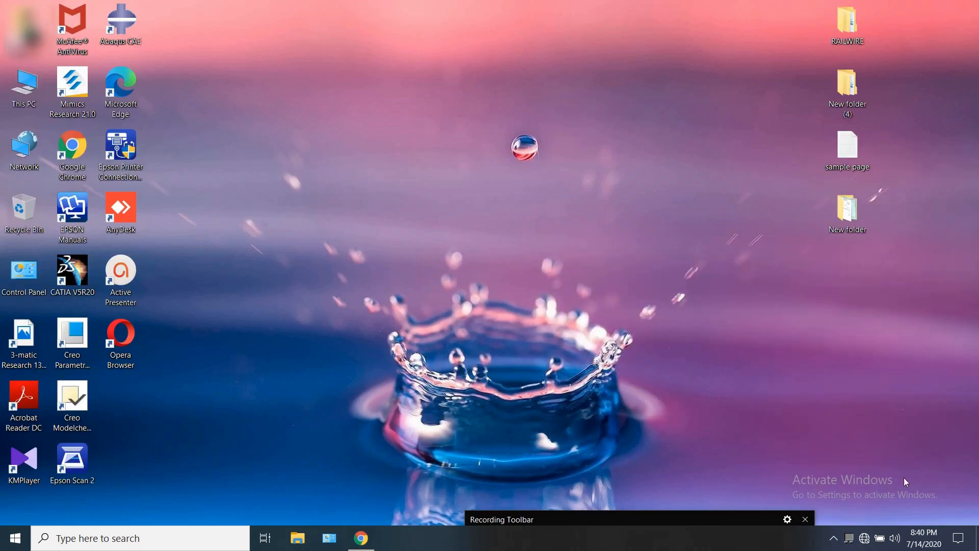
left_click(863, 537)
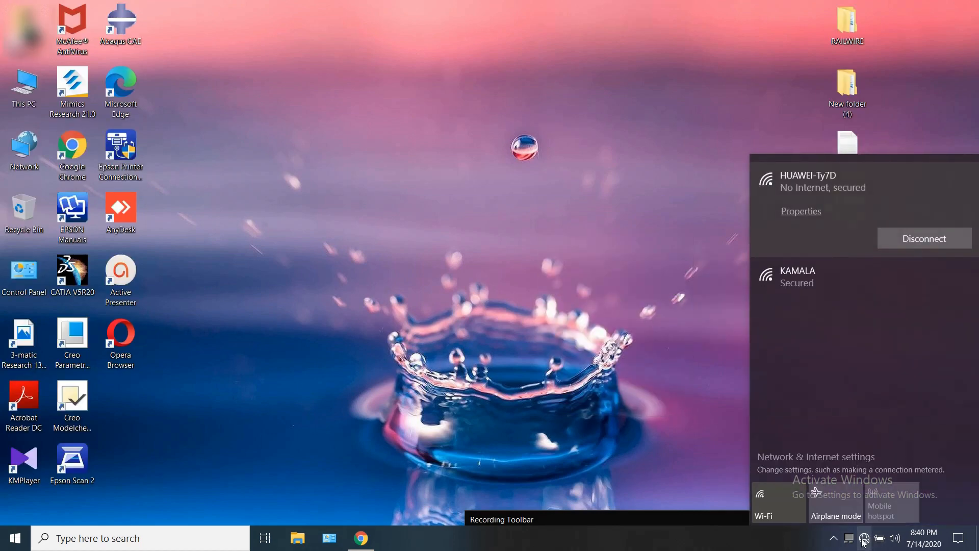
mouse_move(659, 261)
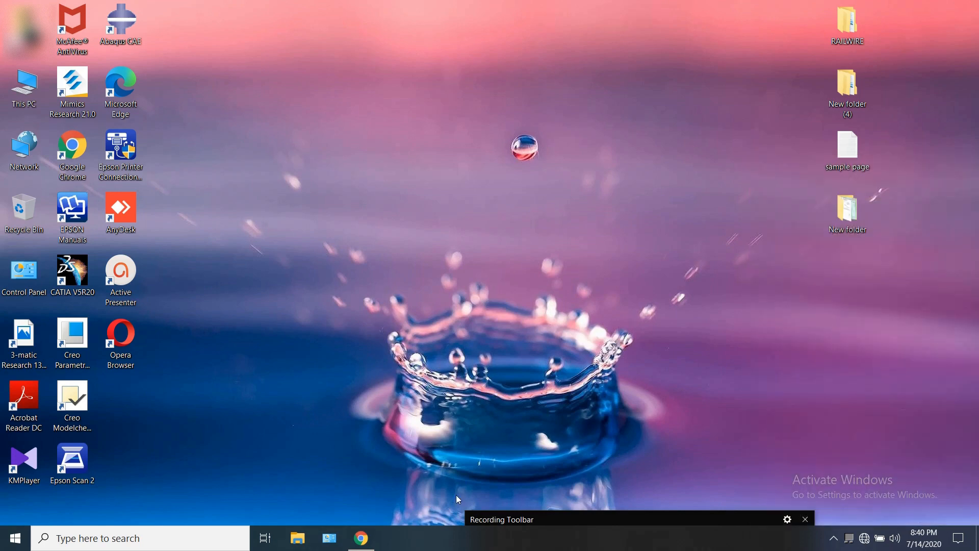
Launch Chrome and enter the router address 192.168.1.1 in the address bar
left_click(361, 537)
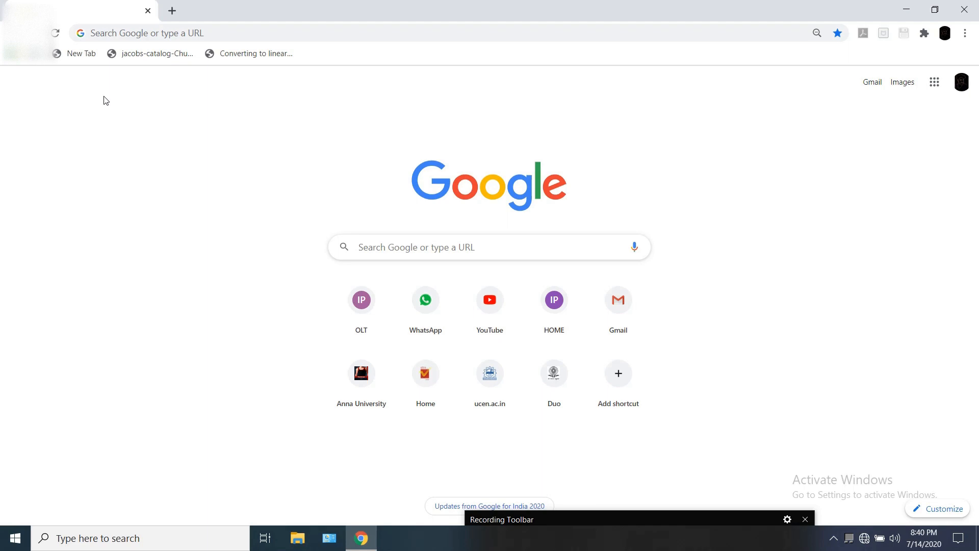
right_click(104, 100)
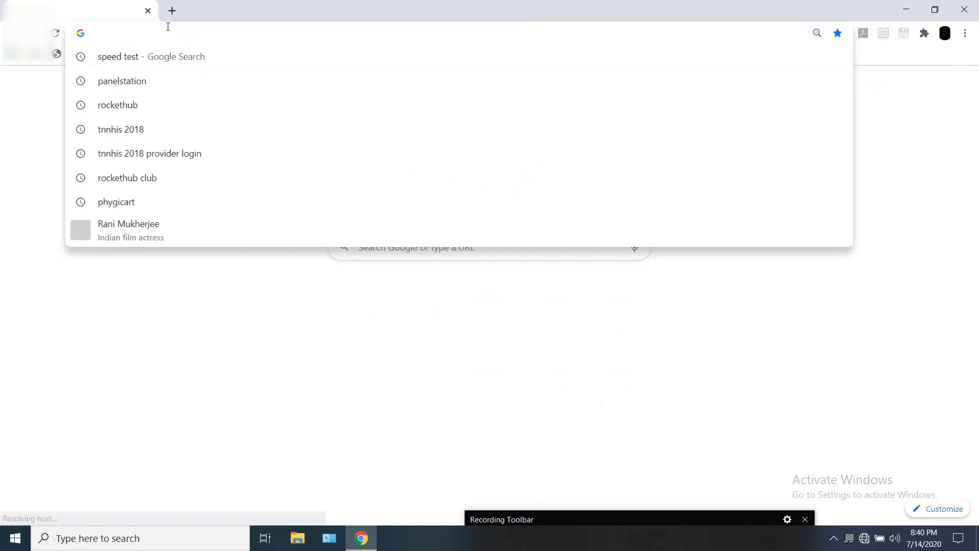
type("192.168.1.1")
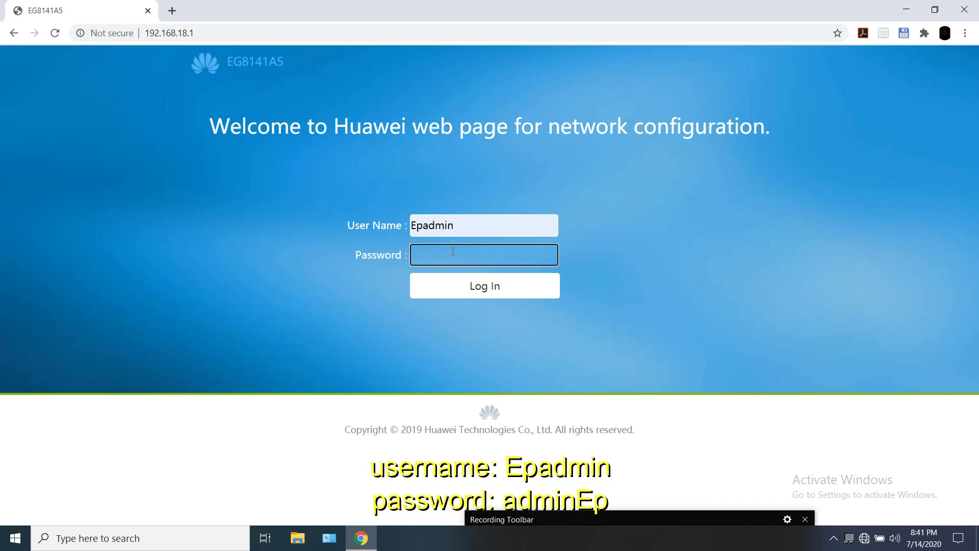
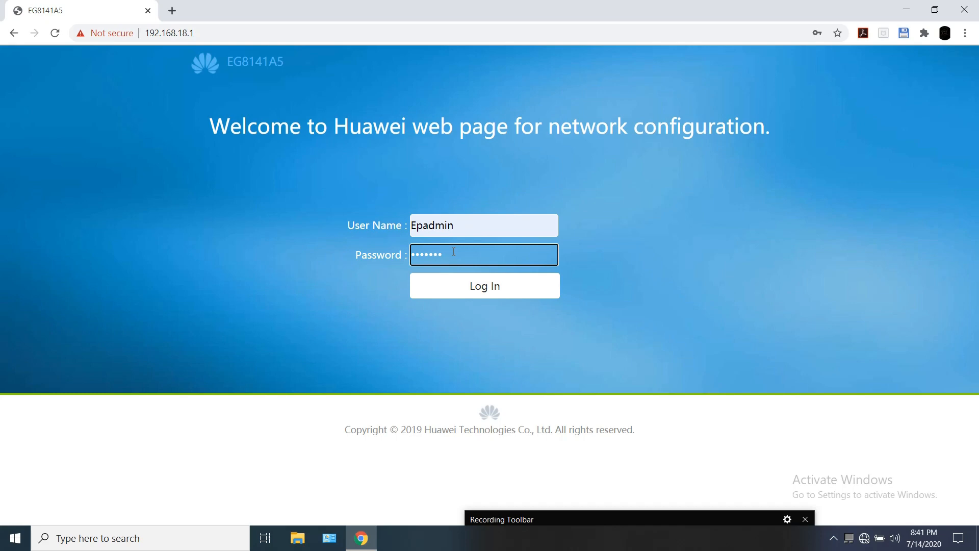
left_click(483, 285)
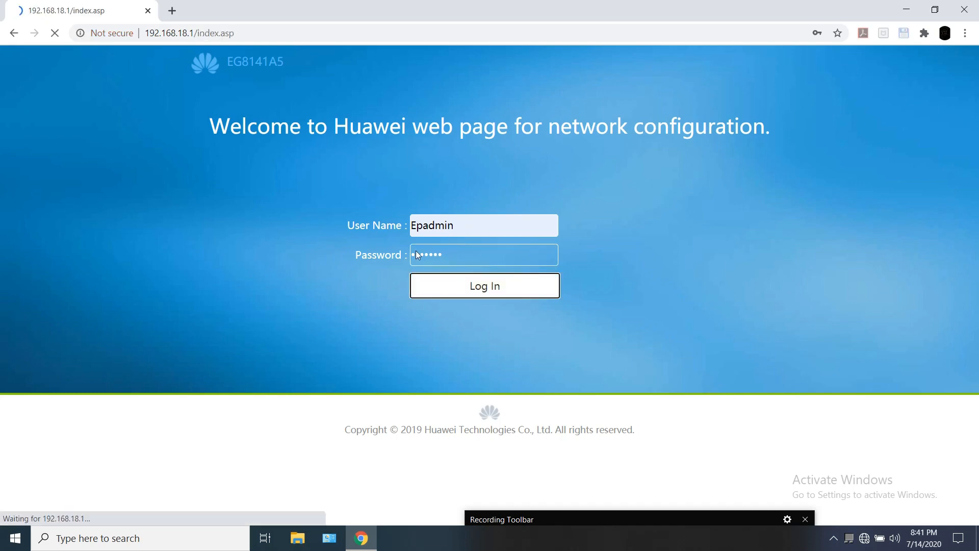
left_click(484, 285)
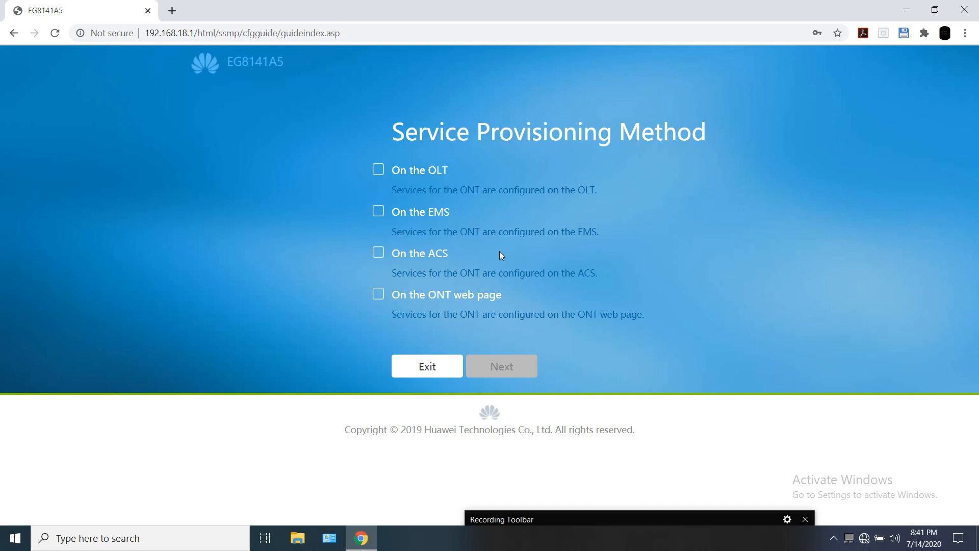
left_click(427, 366)
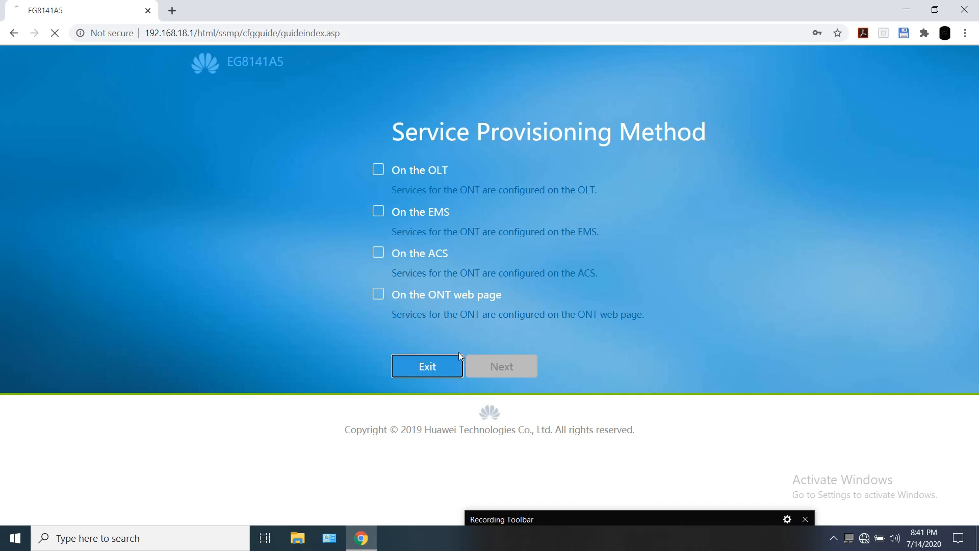
left_click(427, 366)
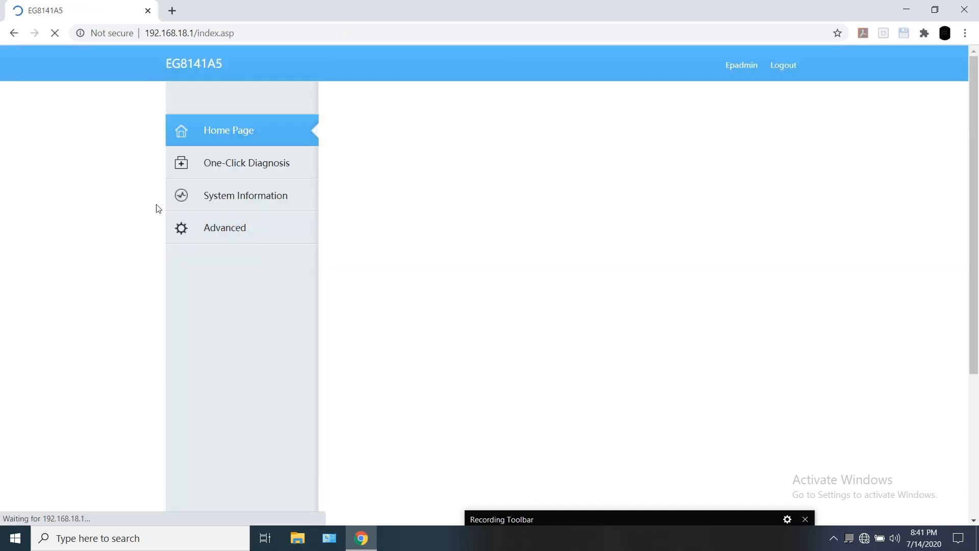
left_click(225, 228)
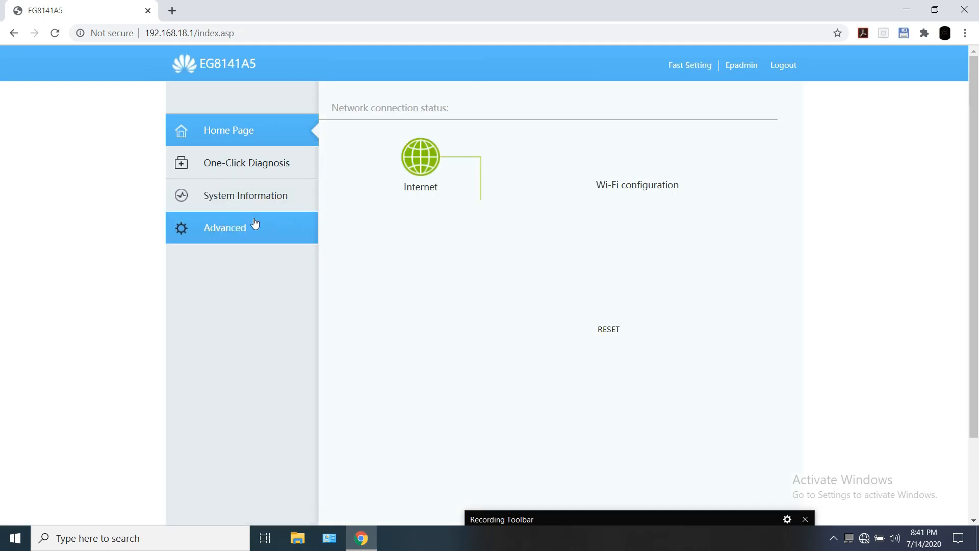
In Advanced WAN Configuration, start a new route WAN with service type VOIP and VLAN ID 1831
left_click(224, 227)
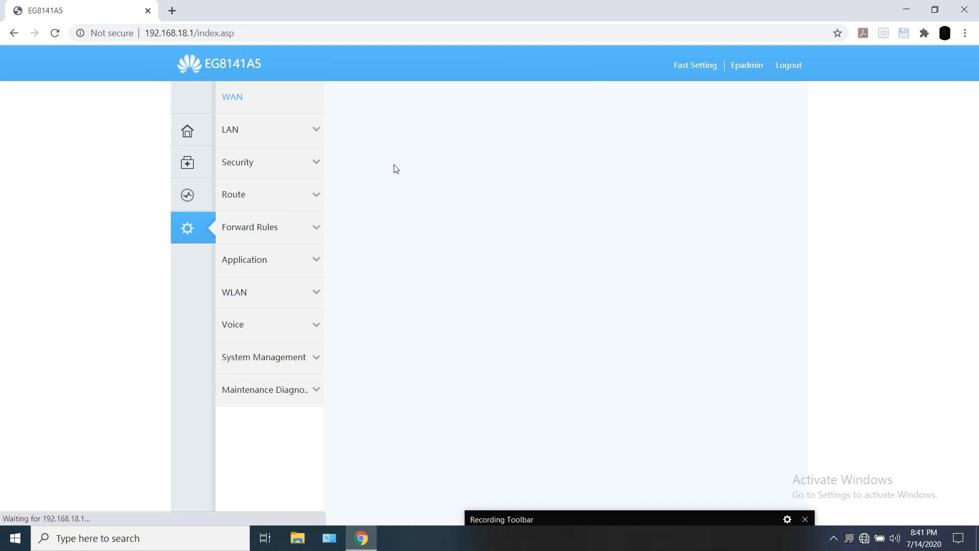
left_click(232, 97)
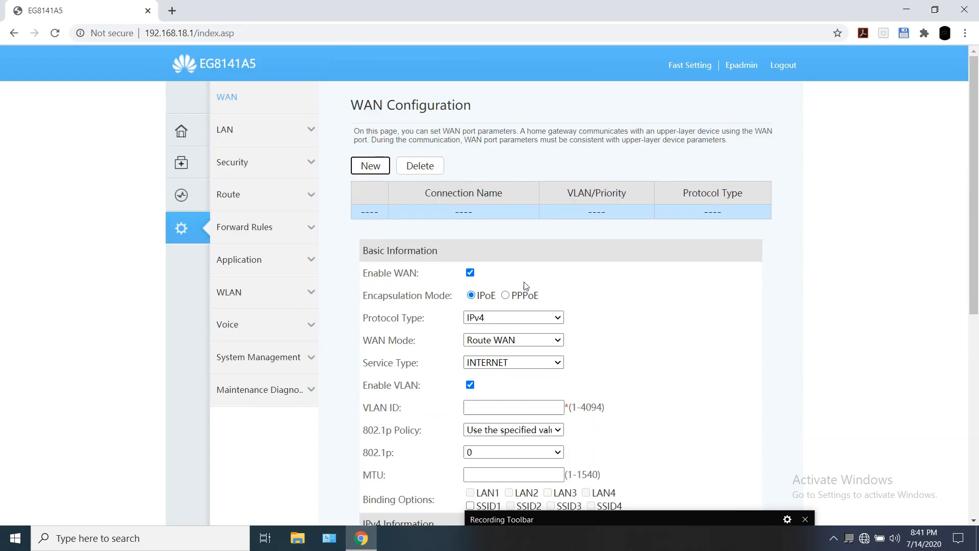
scroll("down", 3)
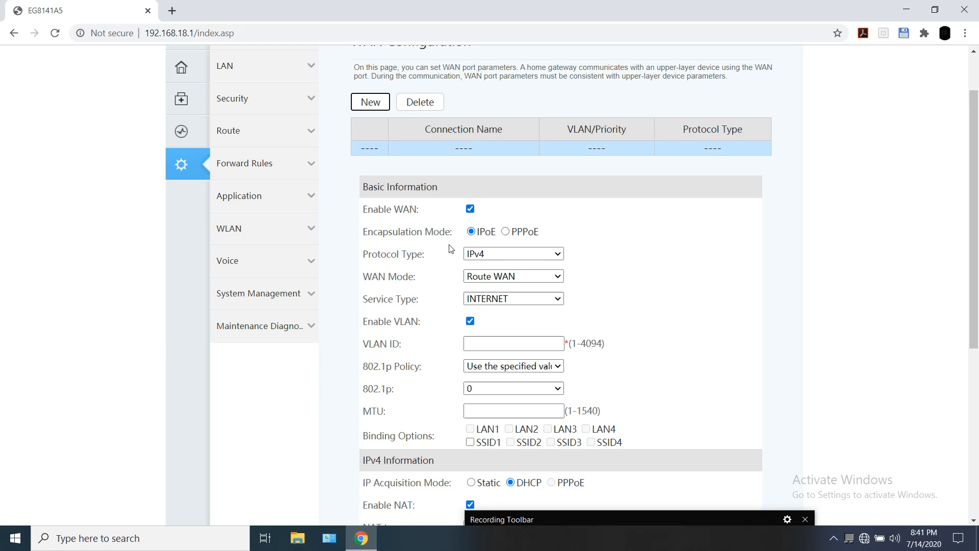
scroll("down", 3)
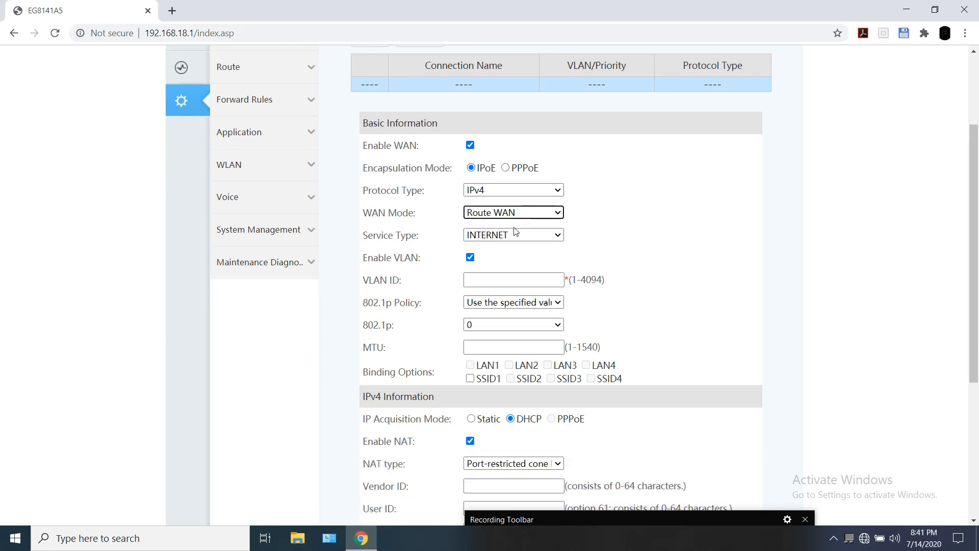
left_click(512, 234)
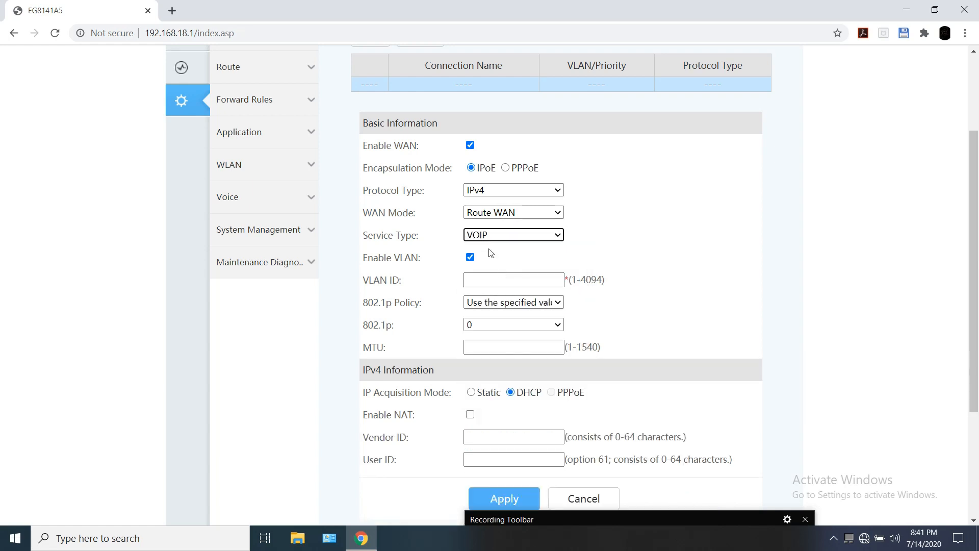
left_click(512, 280)
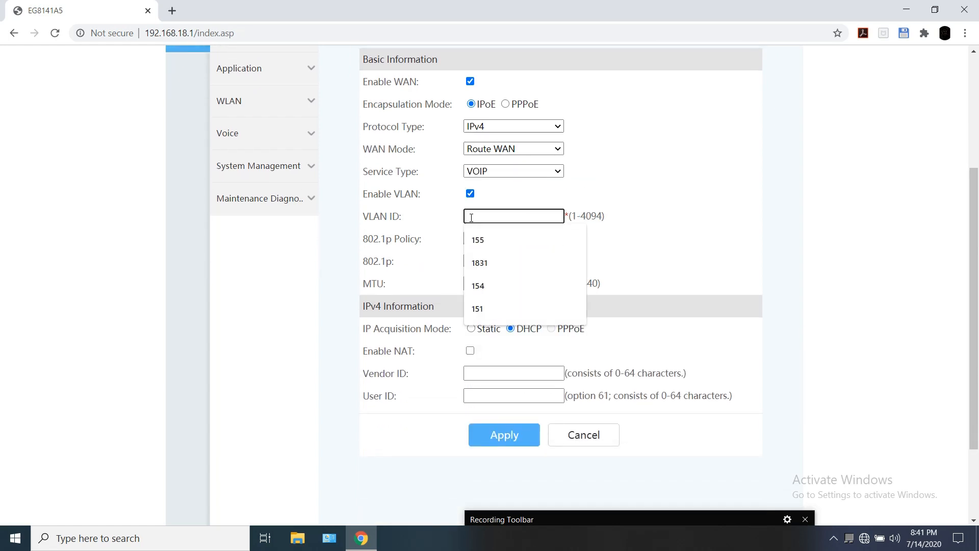
left_click(478, 286)
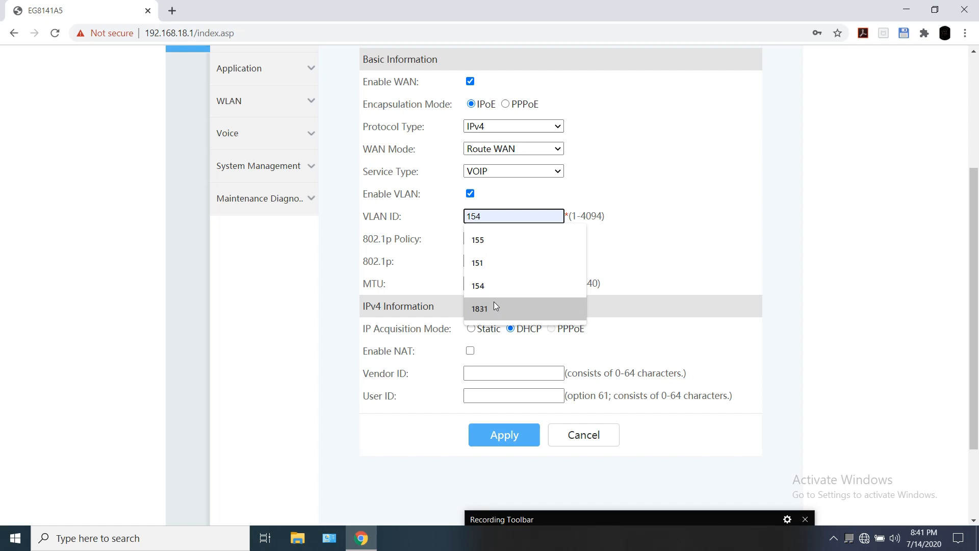
left_click(479, 308)
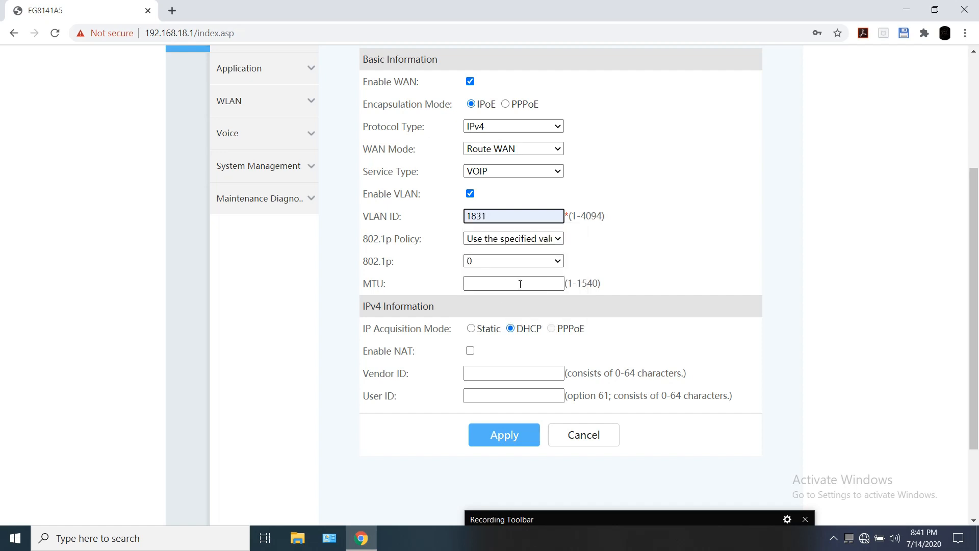
Keep DHCP addressing and apply the new VOIP WAN connection
scroll("down", 3)
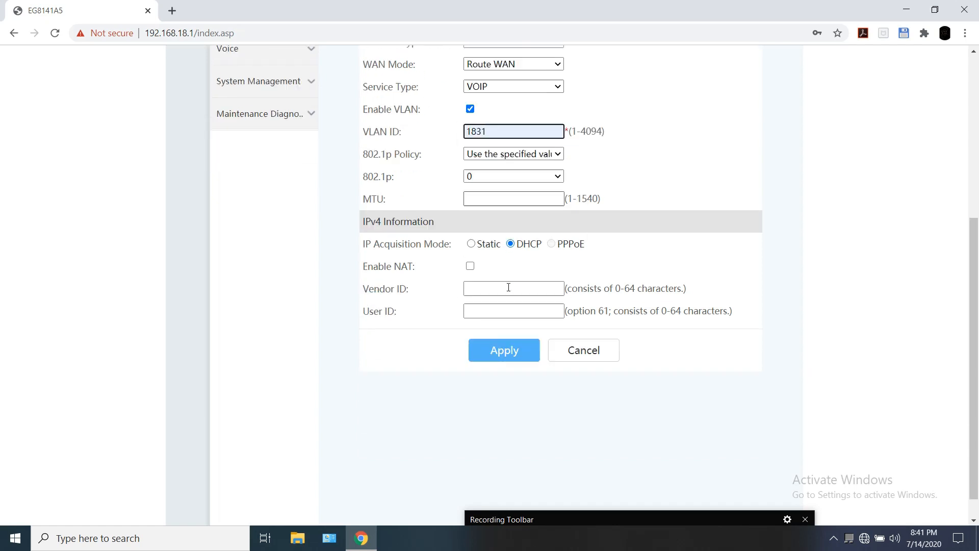
scroll("down", 3)
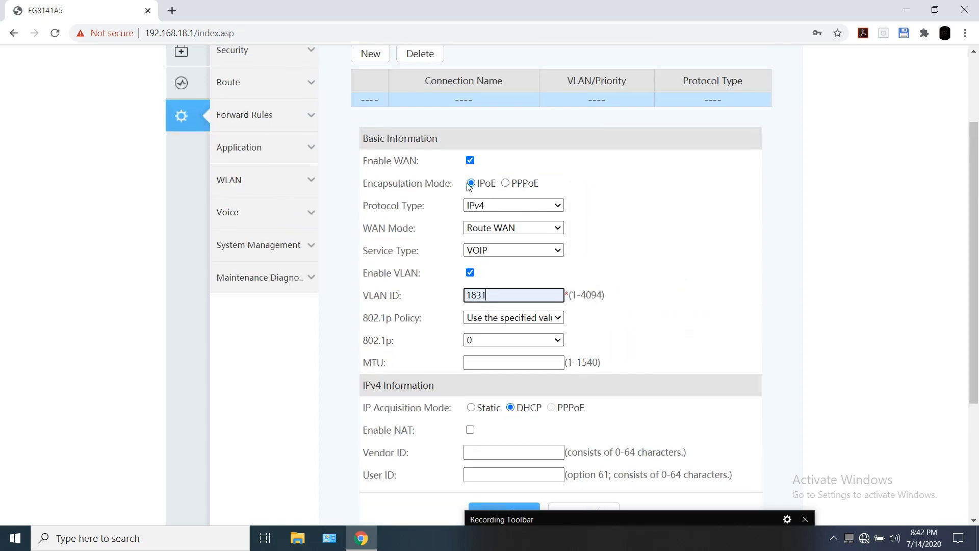
scroll("down", 3)
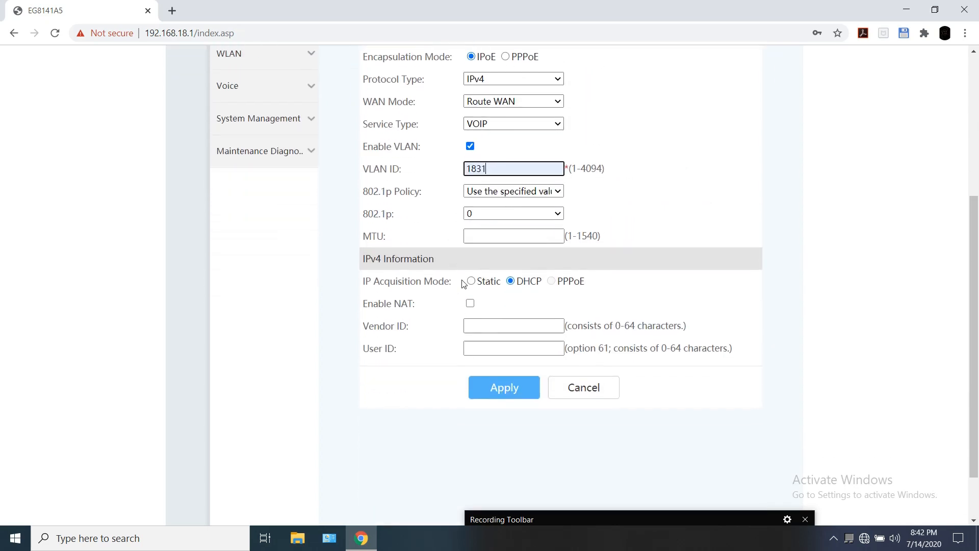
left_click(503, 388)
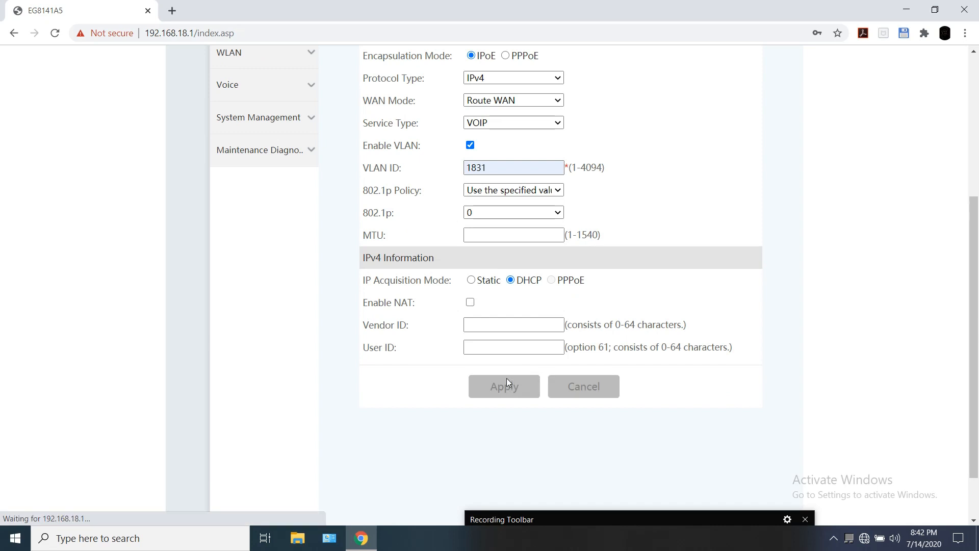
Reload the WAN list showing 1_VOIP_R_VID_1831 and expand the Voice menu
left_click(503, 385)
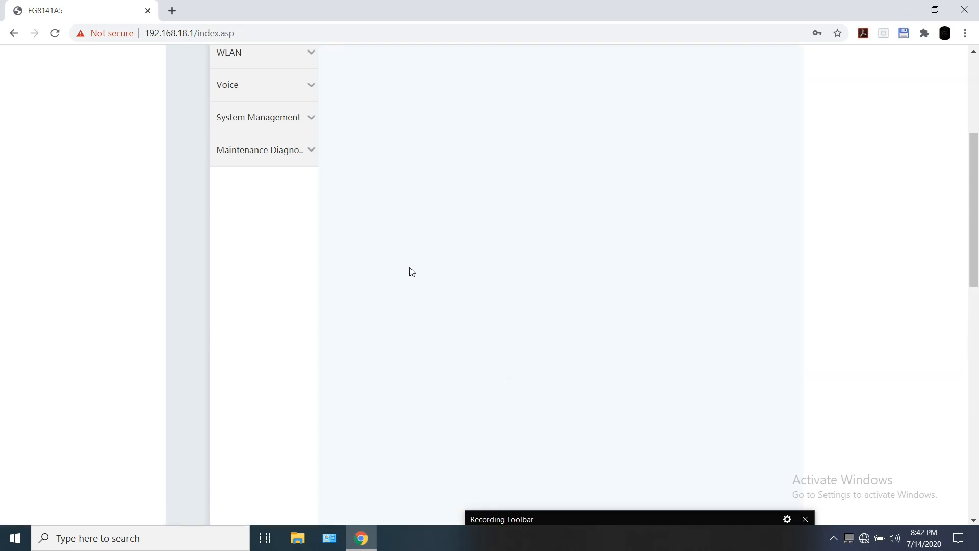
mouse_move(411, 243)
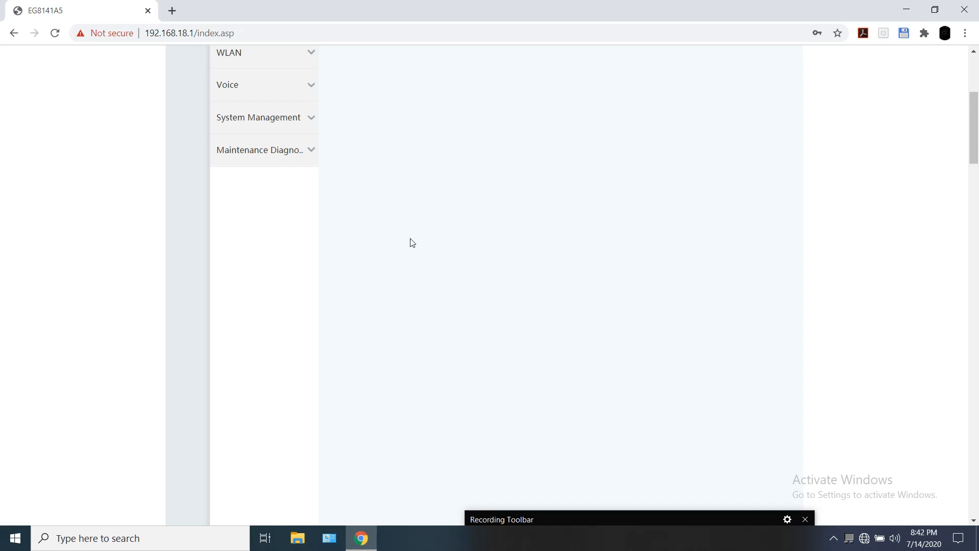
scroll("up", 3)
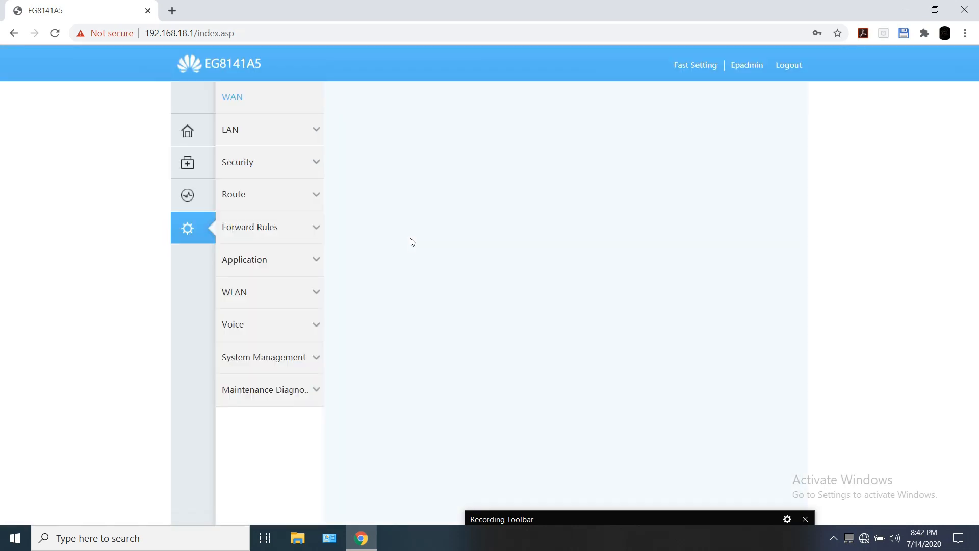
mouse_move(421, 203)
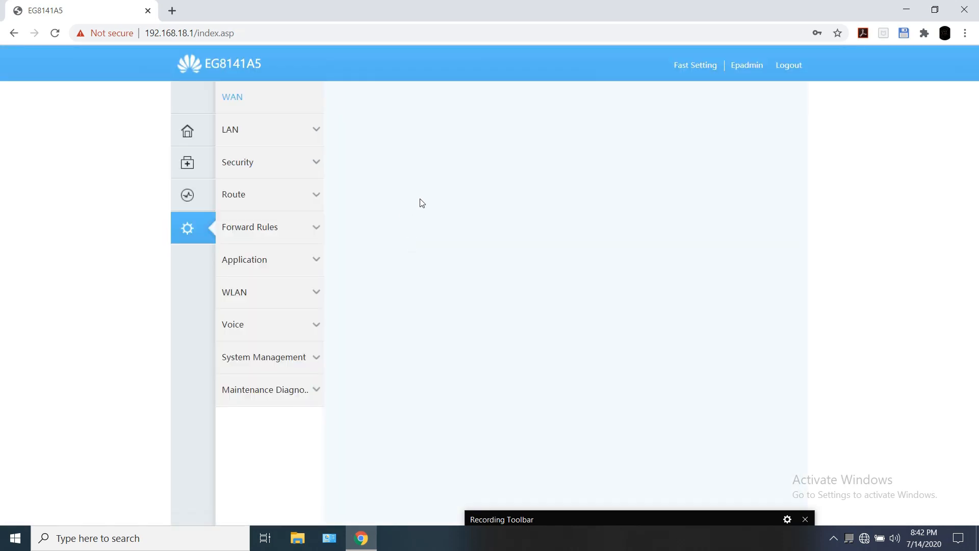
left_click(232, 96)
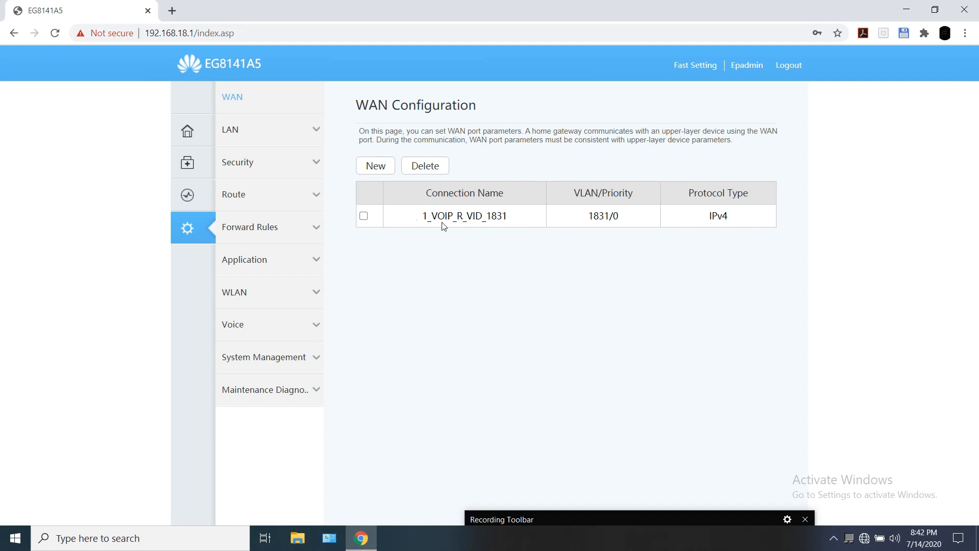
mouse_move(878, 241)
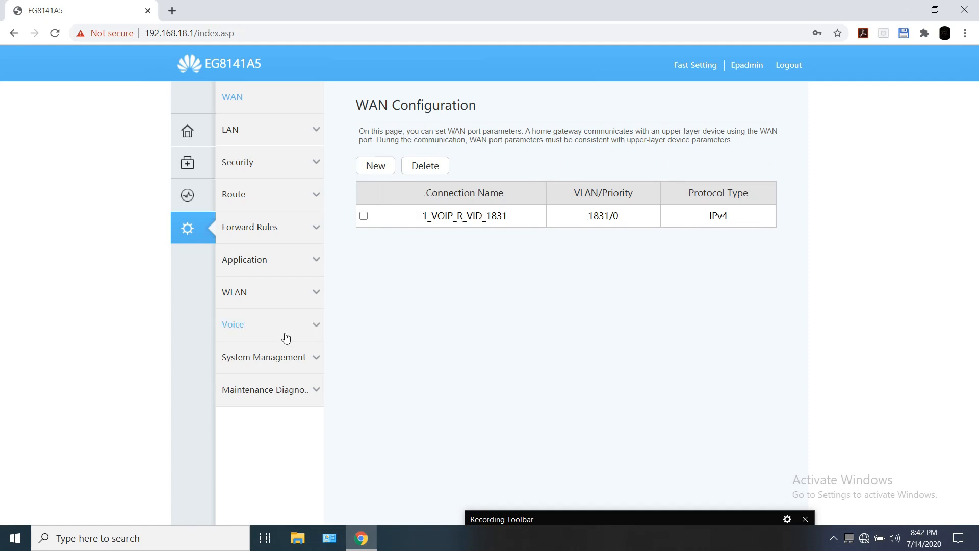
left_click(231, 324)
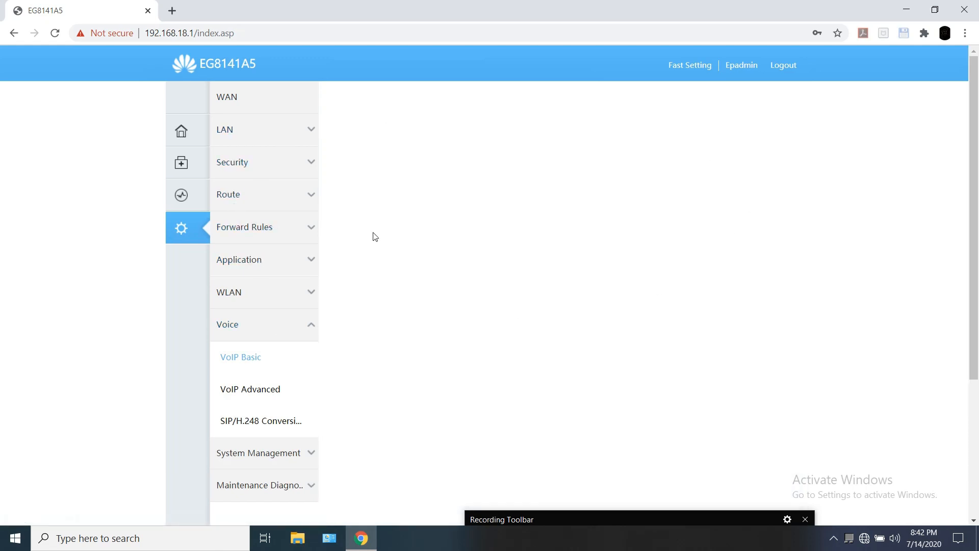
On VoIP Basic, begin the outbound proxy address as 10.187. then select it for replacement
left_click(241, 357)
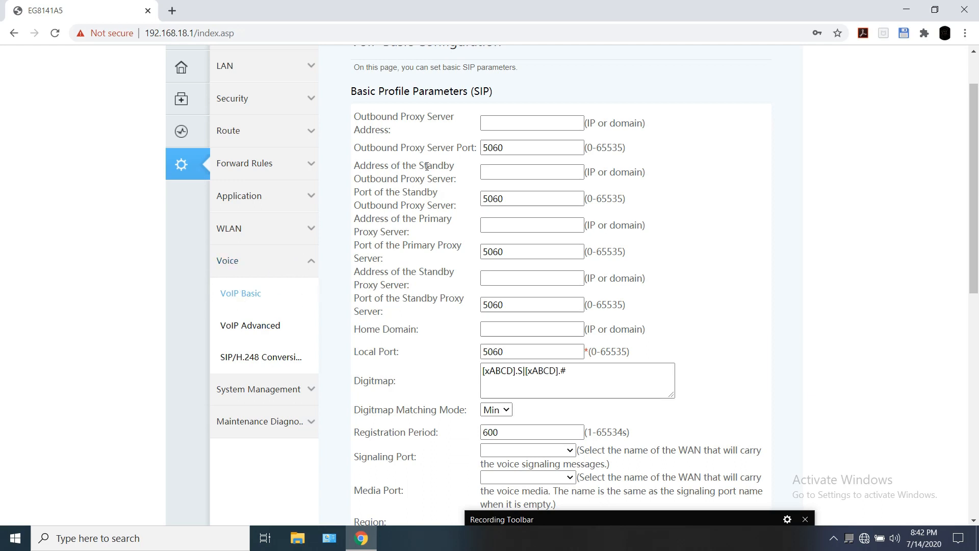
left_click(531, 123)
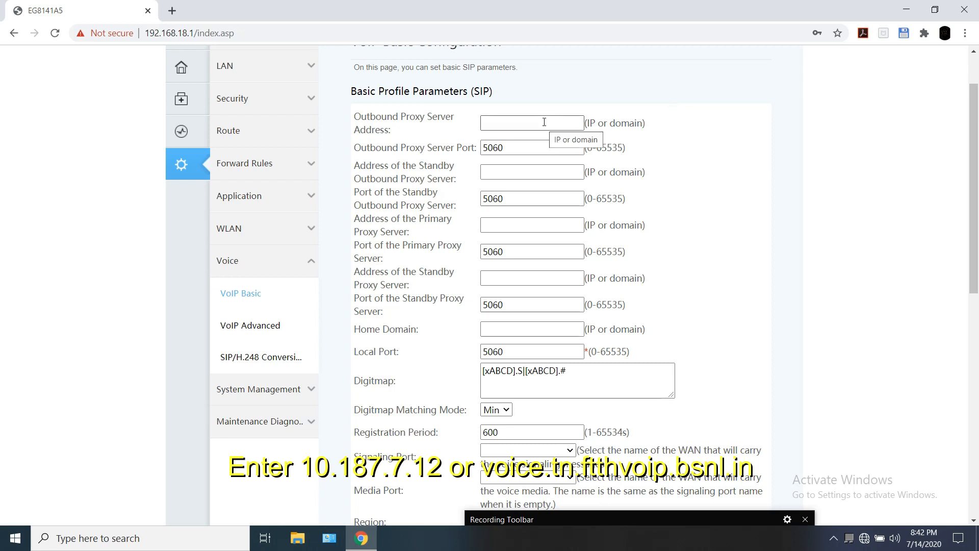
type("1")
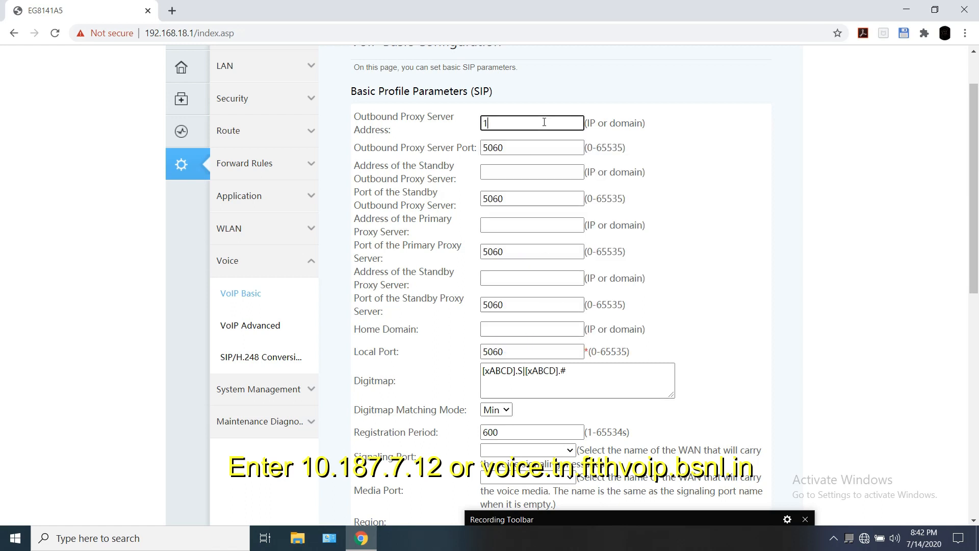
type("0.1")
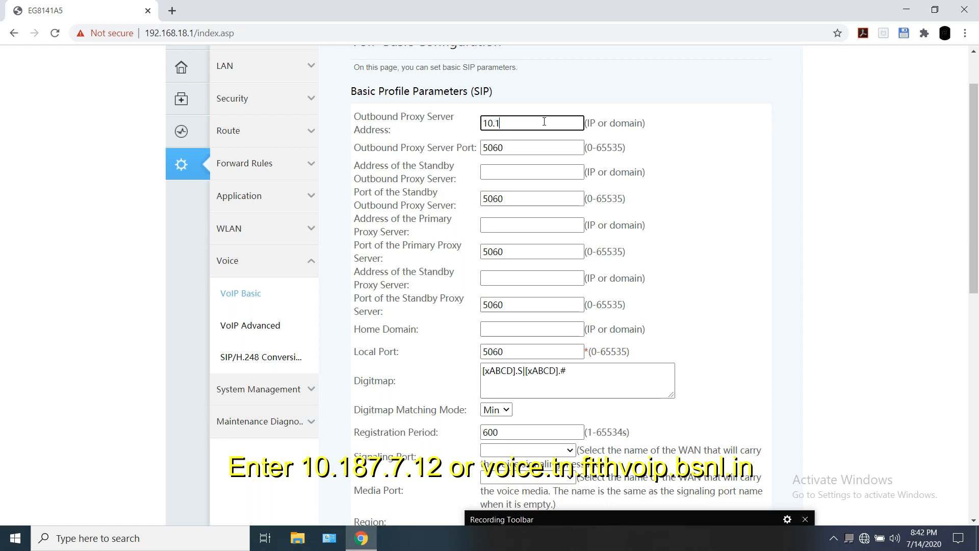
type("87.7.12")
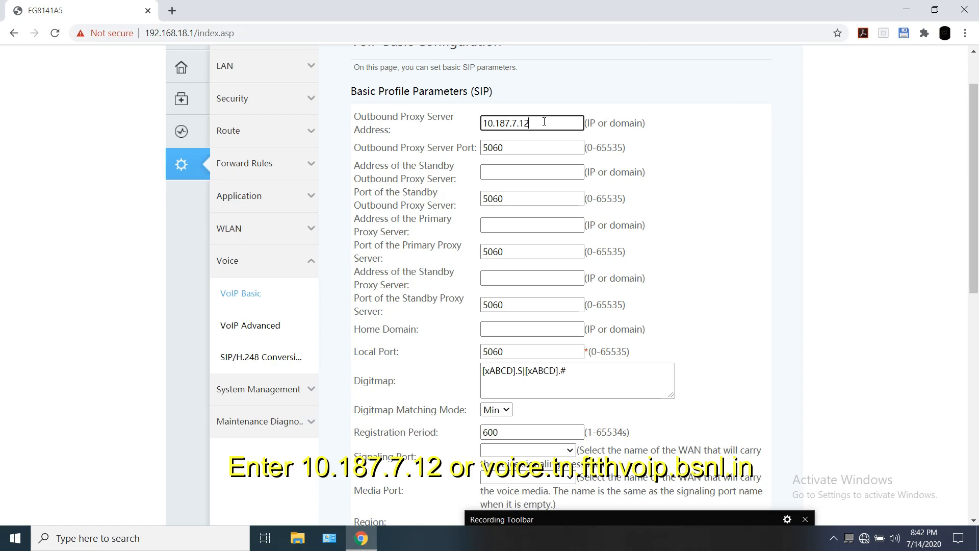
key("ctrl+a")
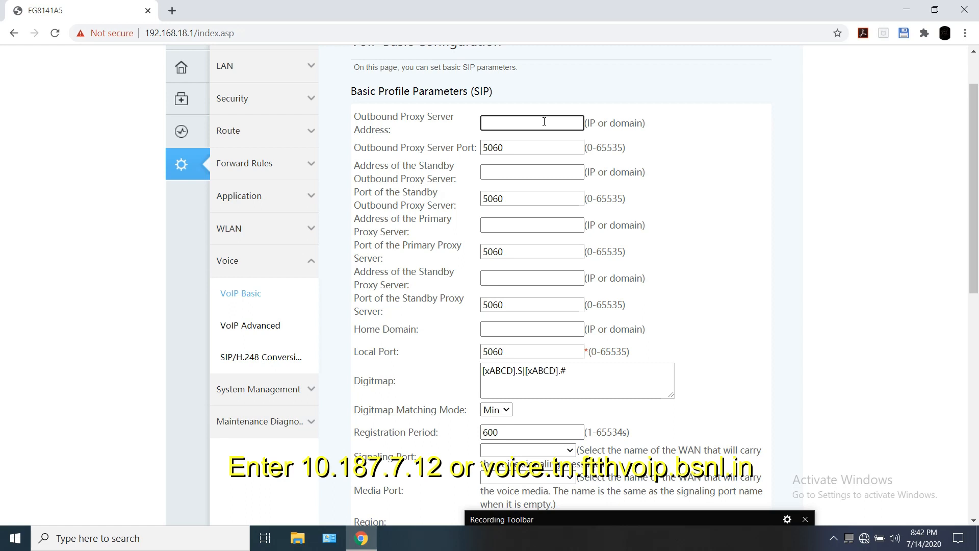
Enter voice.tn.ftthvoip.bsnl.in as the outbound proxy server address
type("vo")
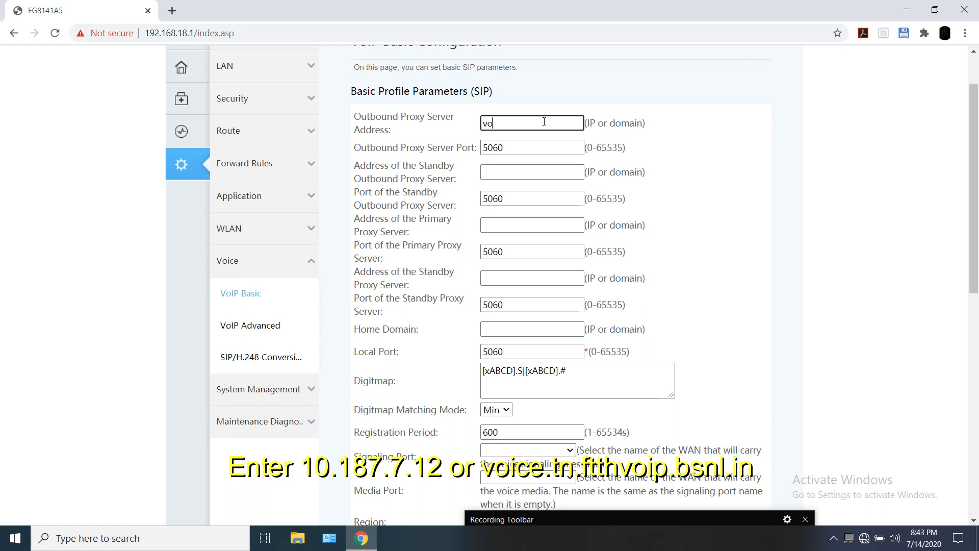
type("i")
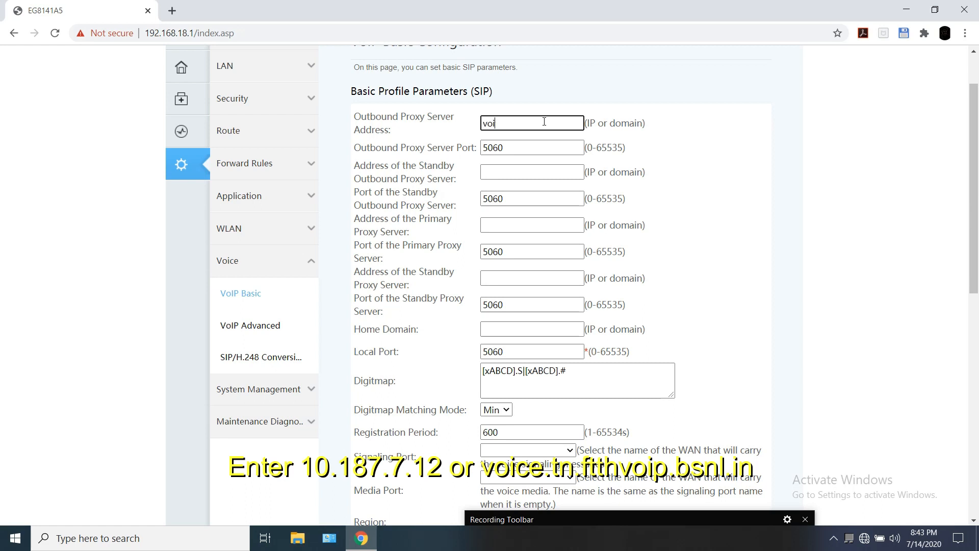
type("ce.")
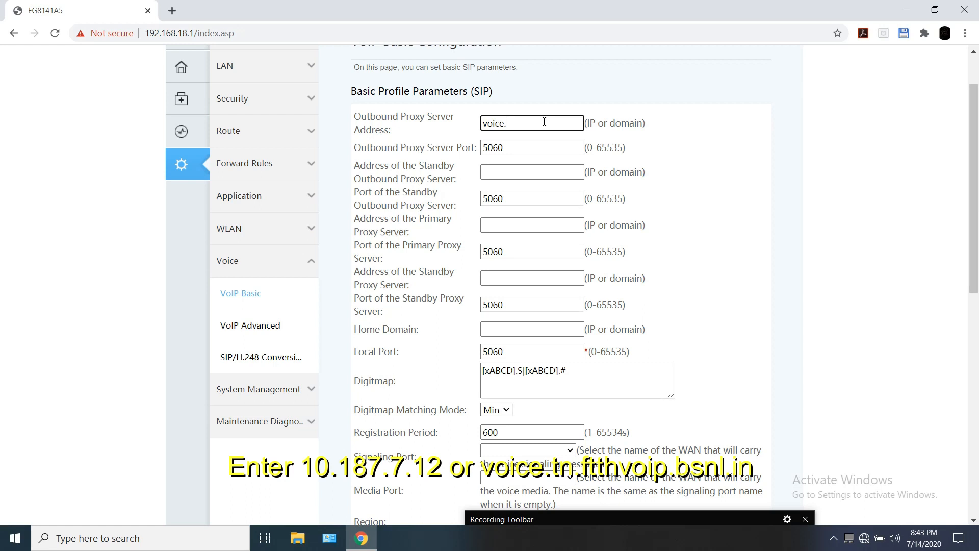
type("tn.")
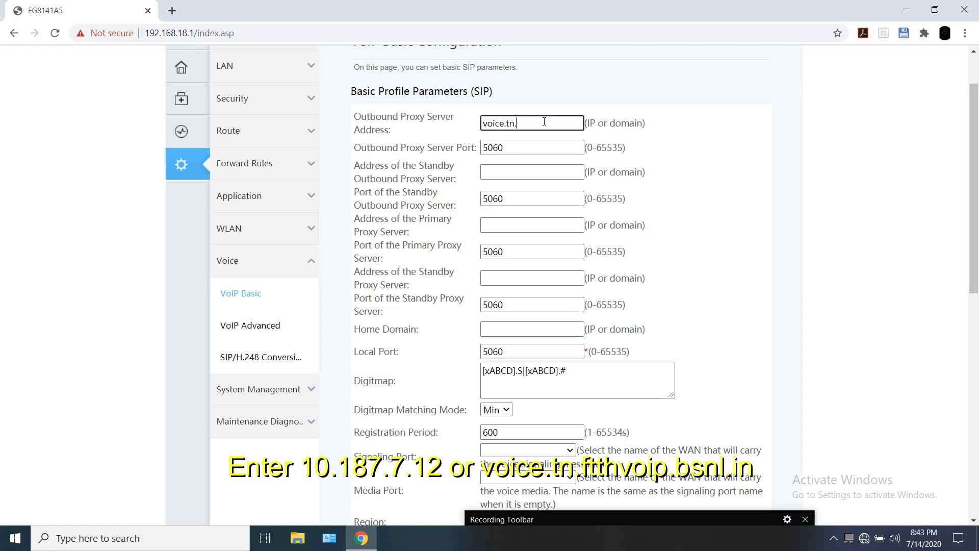
type("ftth")
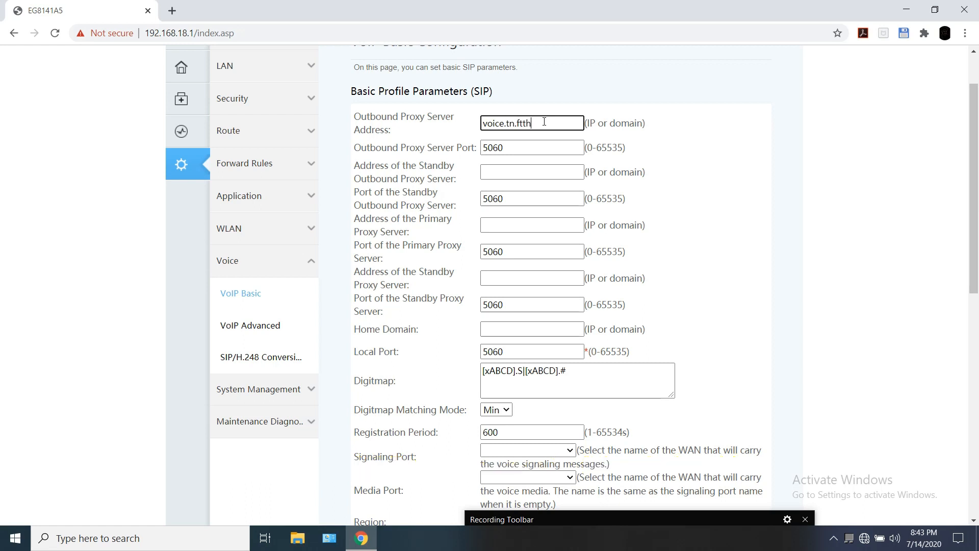
type("v")
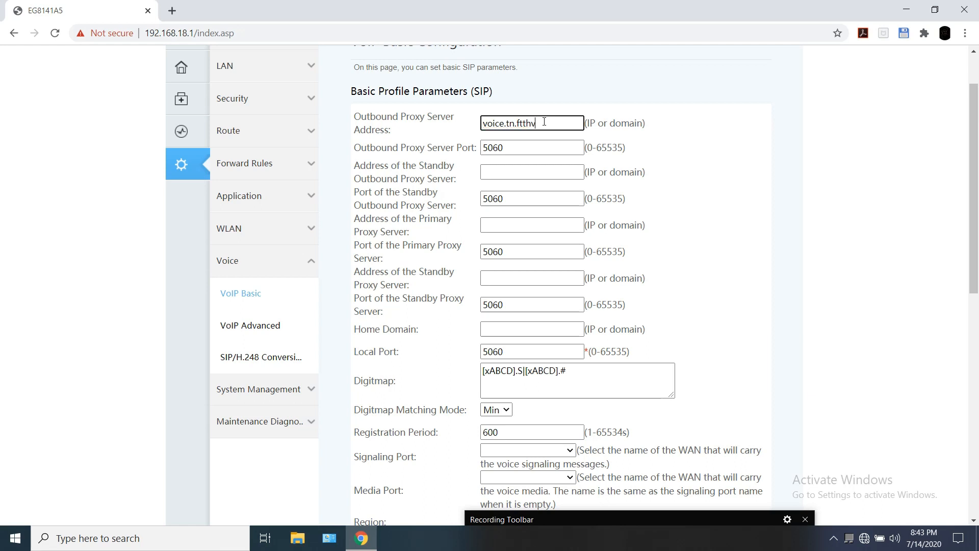
type("oip.")
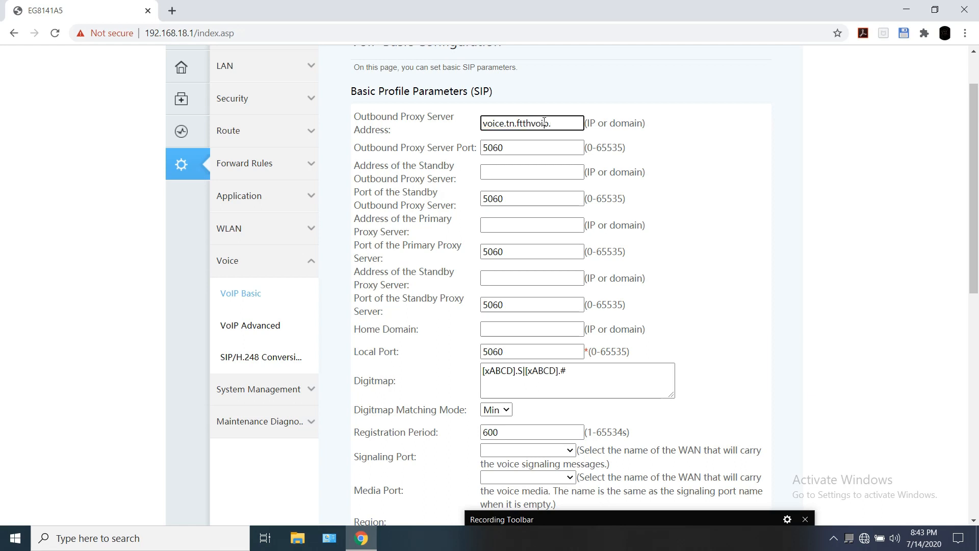
type("b")
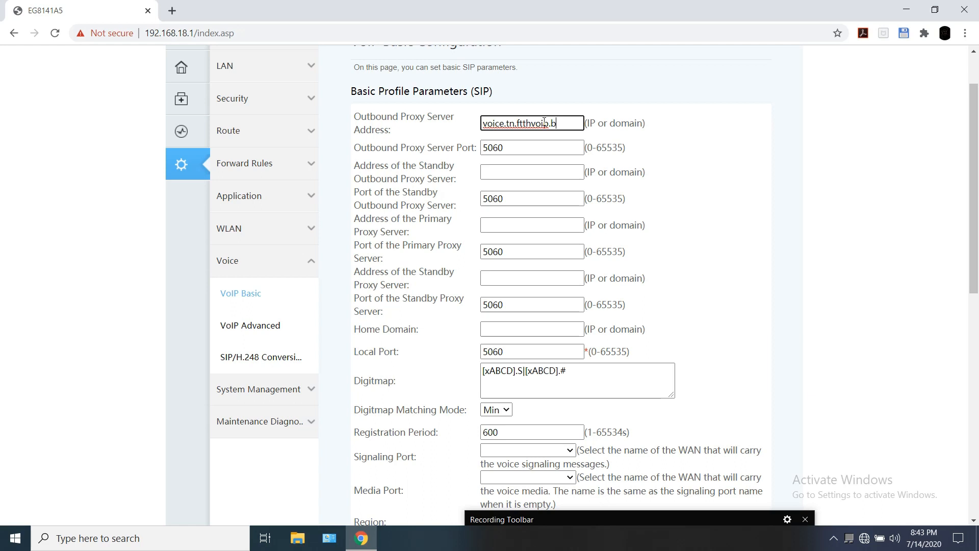
type("snl.in")
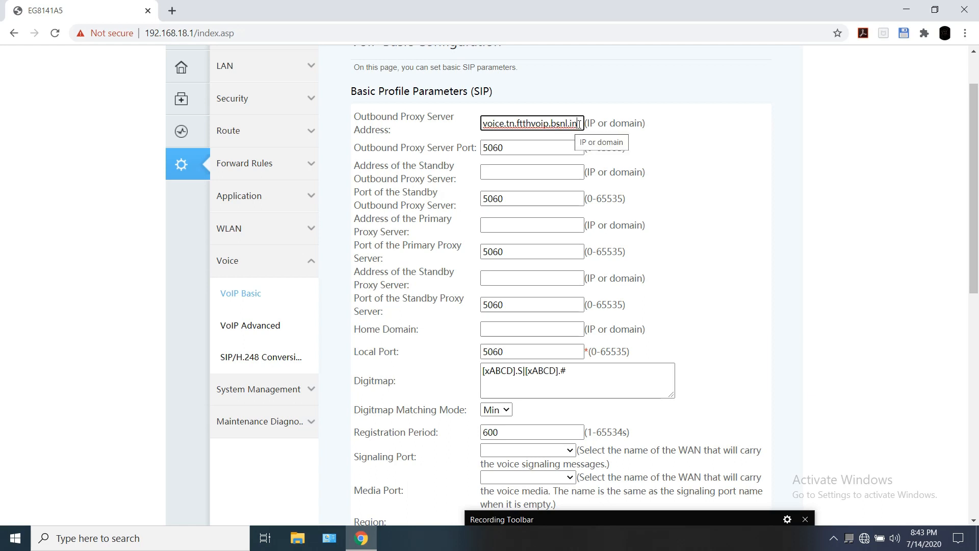
Copy voice.tn.ftthvoip.bsnl.in into the standby outbound proxy and remaining proxy/home domain fields
triple_click(530, 122)
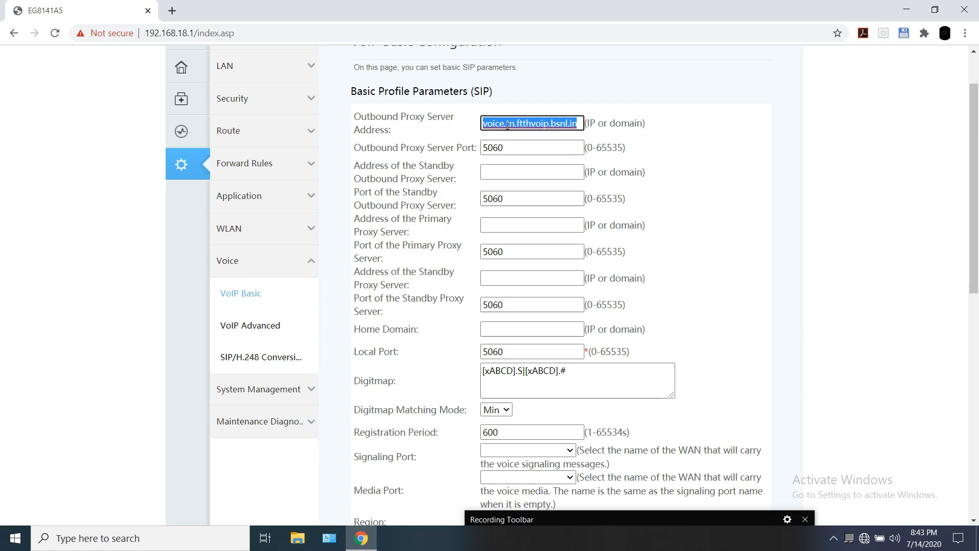
left_click(531, 172)
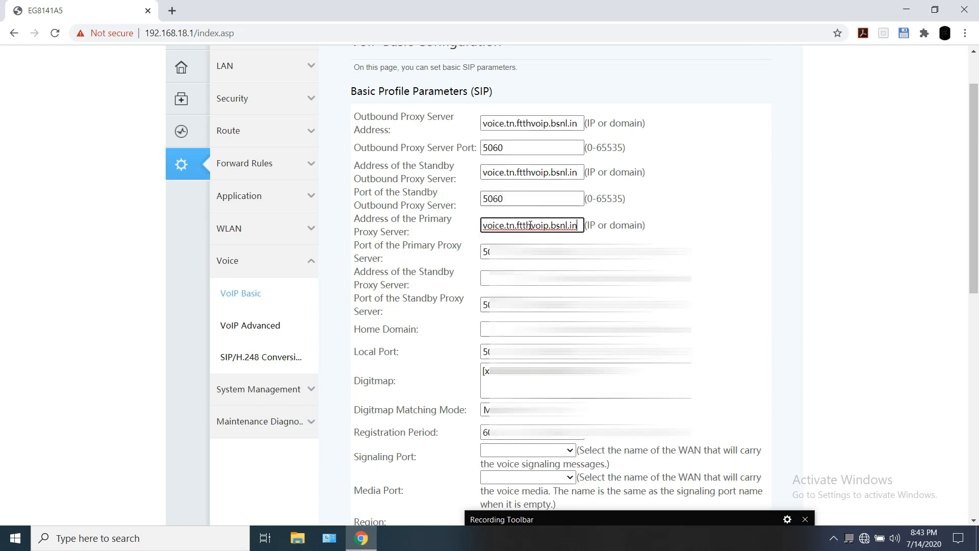
scroll("down", 3)
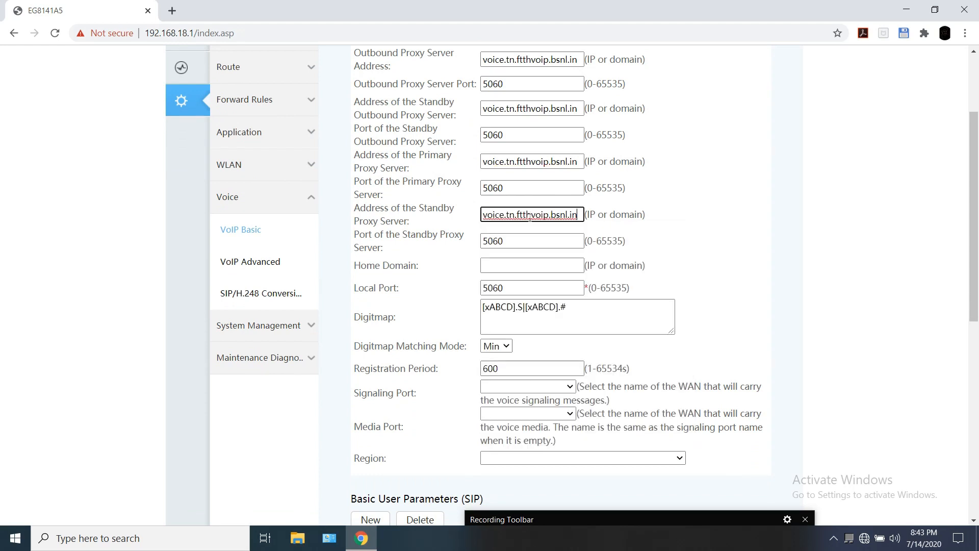
scroll("down", 3)
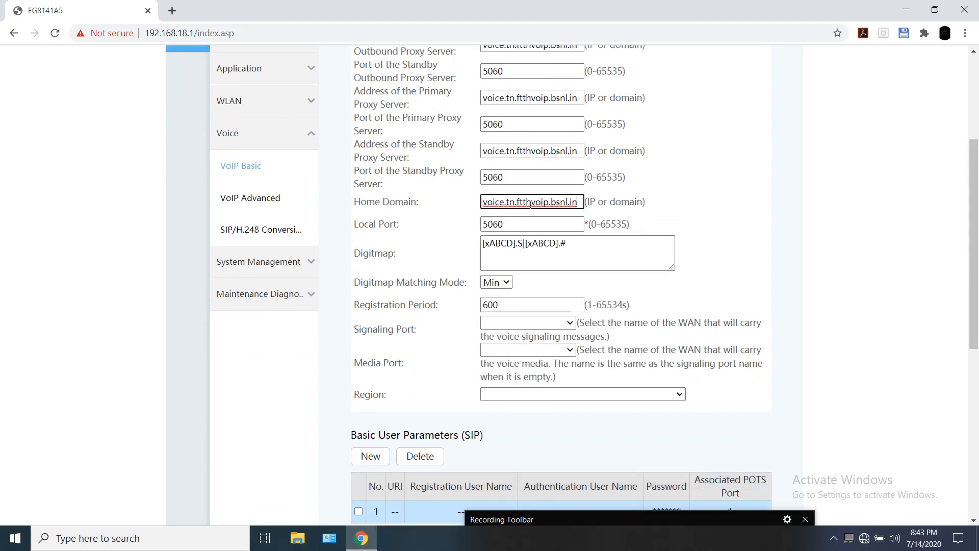
scroll("down", 3)
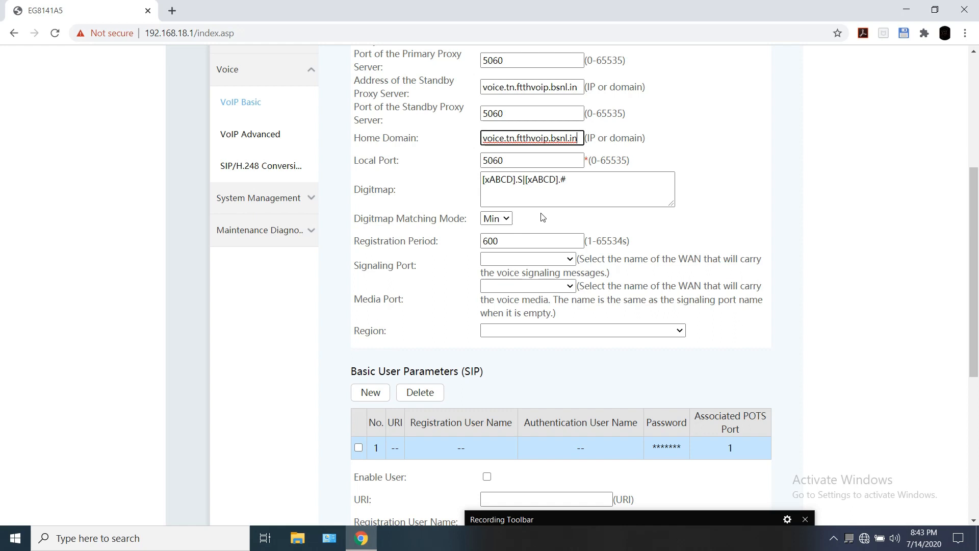
Set the signaling port to 1_VOIP_R_VID_1831 and the region to India
left_click(528, 258)
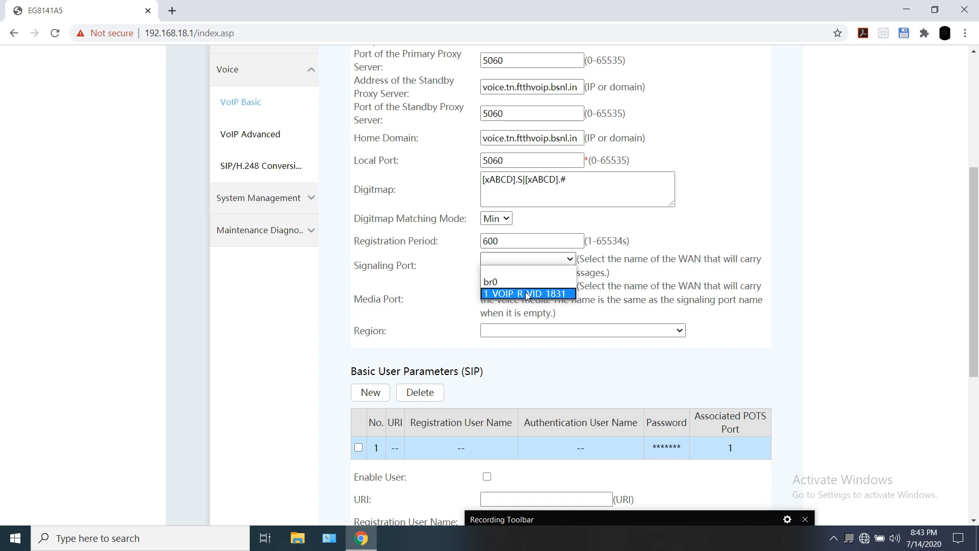
left_click(527, 294)
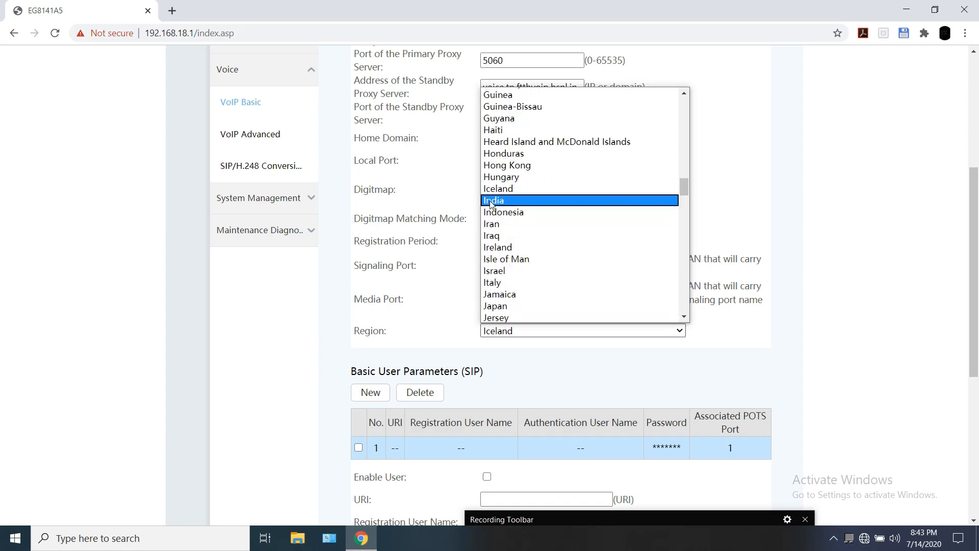
left_click(494, 200)
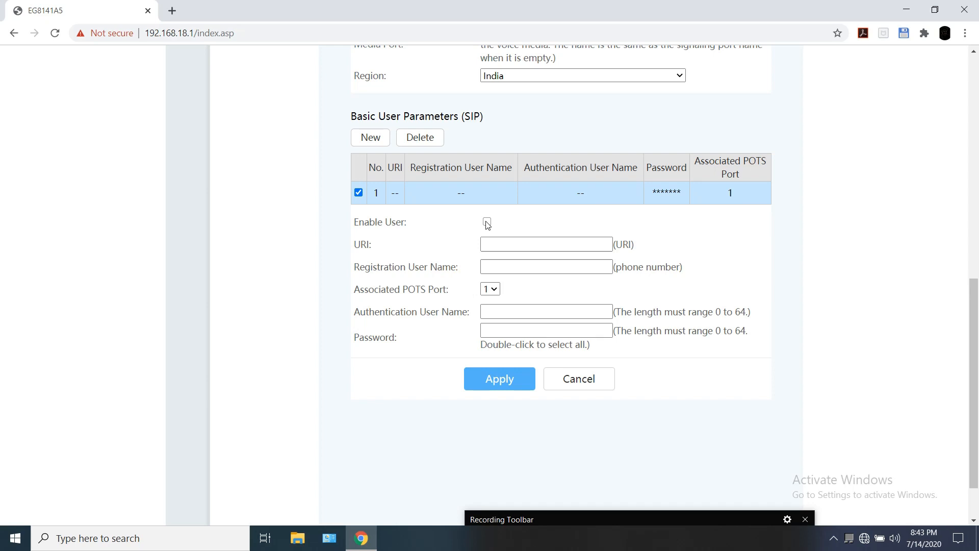
Enable SIP user 1 and enter its 91-prefixed registration phone number
left_click(487, 221)
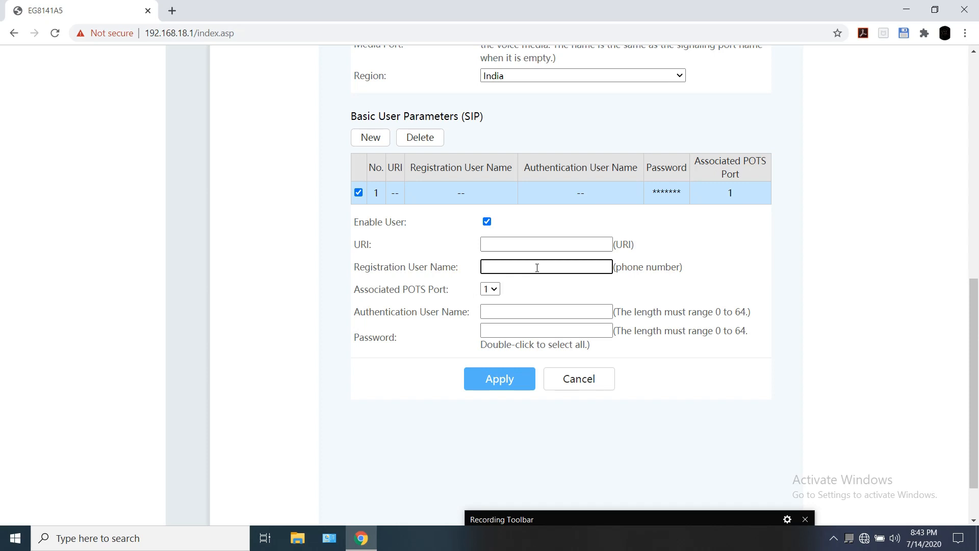
type("91@@@@")
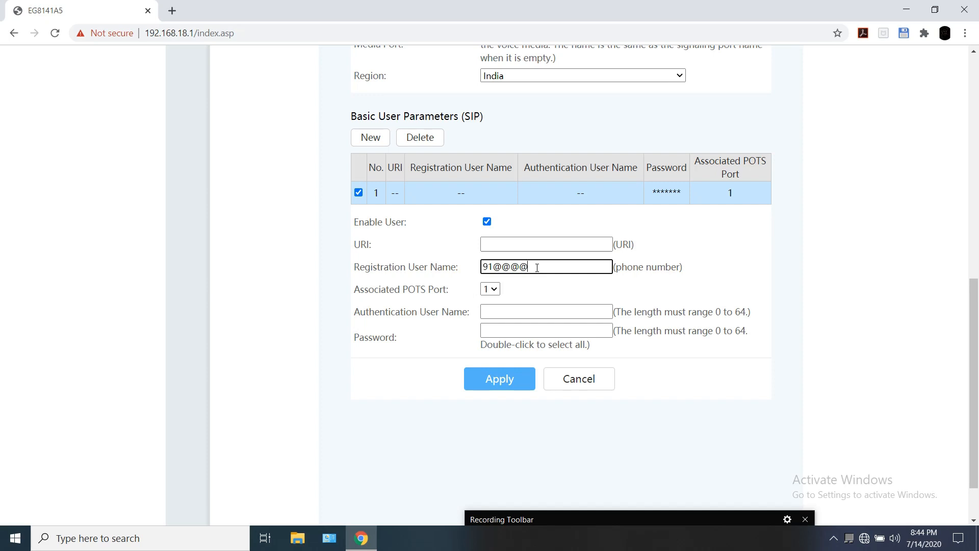
type("$$$$")
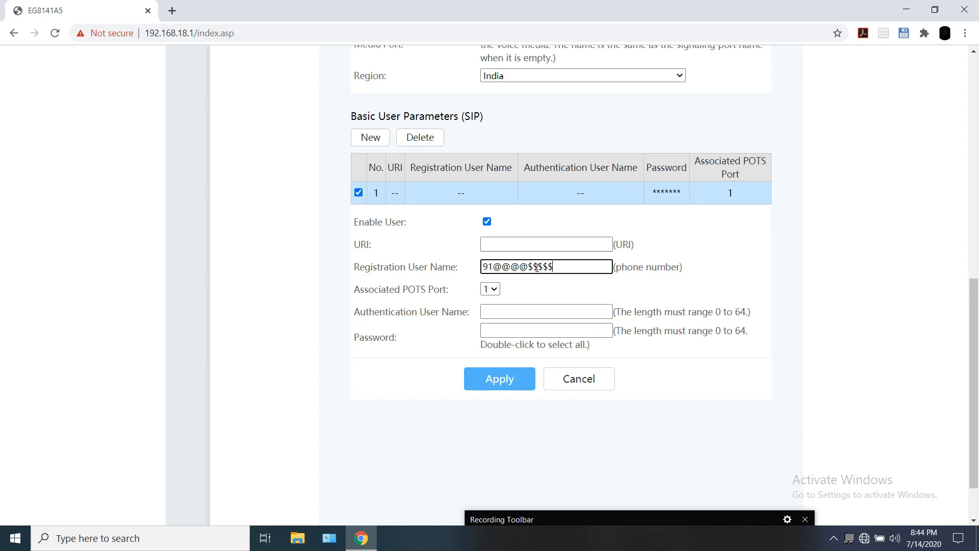
type("$$")
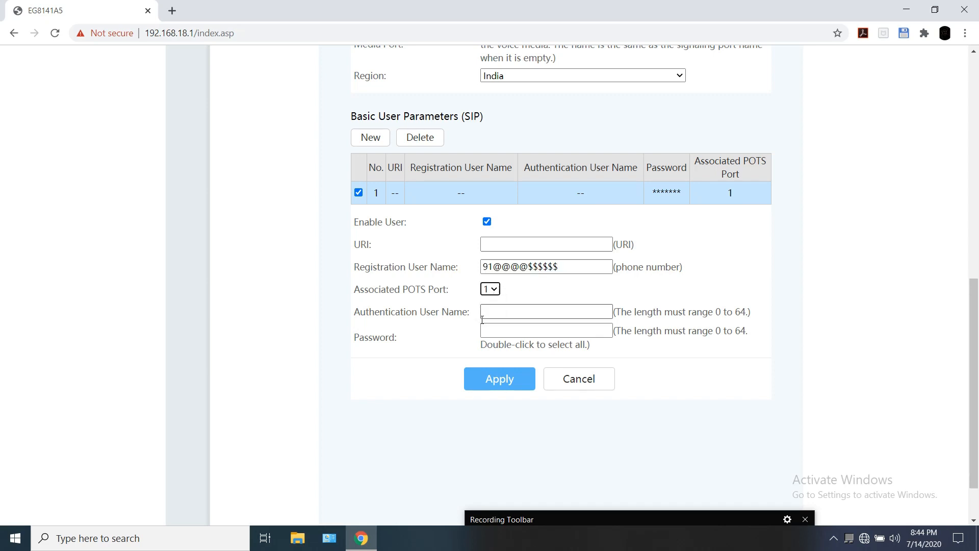
Enter the 91-prefixed authentication user name and the SIP password for user 1
left_click(544, 312)
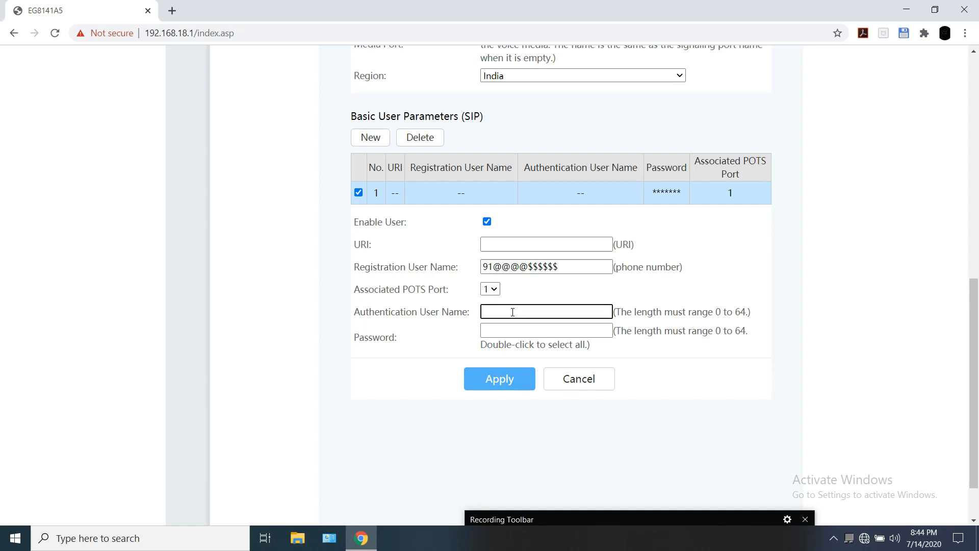
type("91")
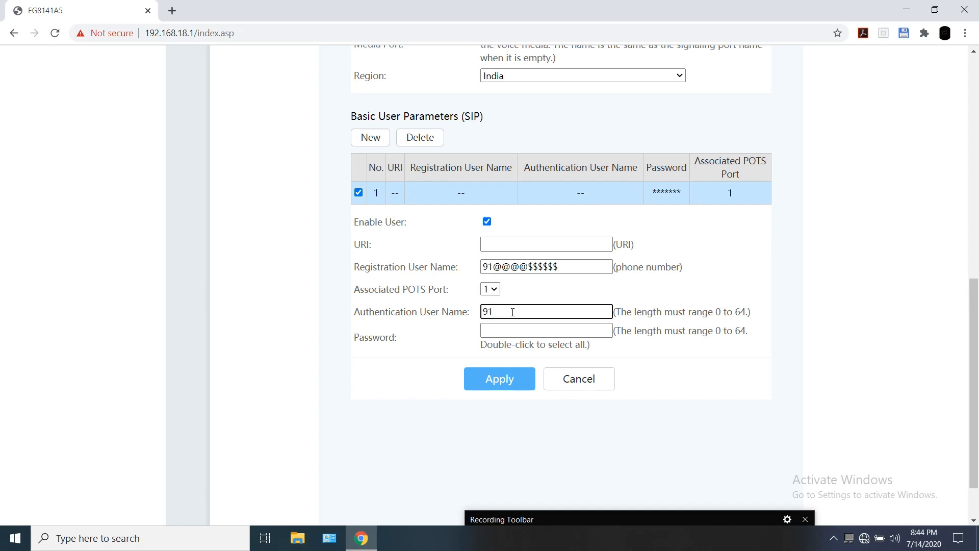
type("@@@@")
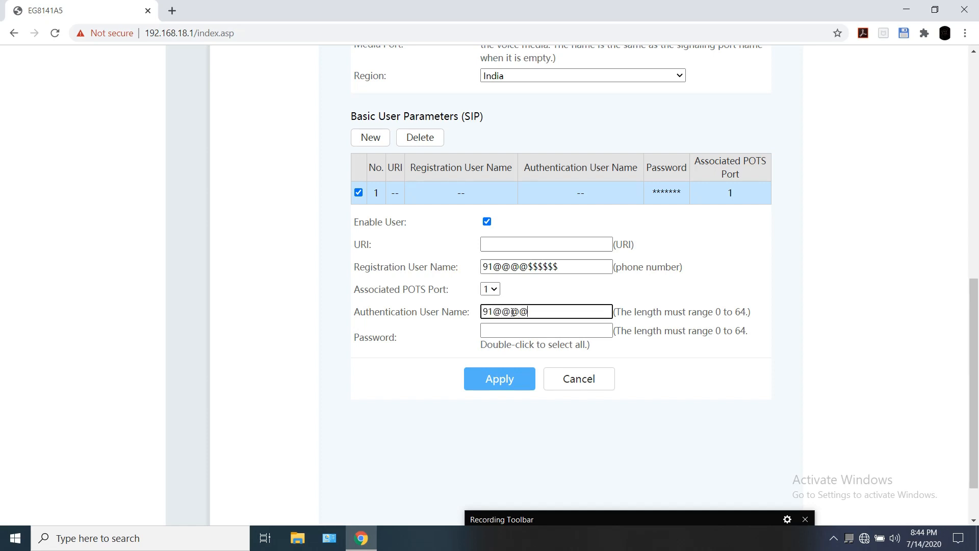
type("$$")
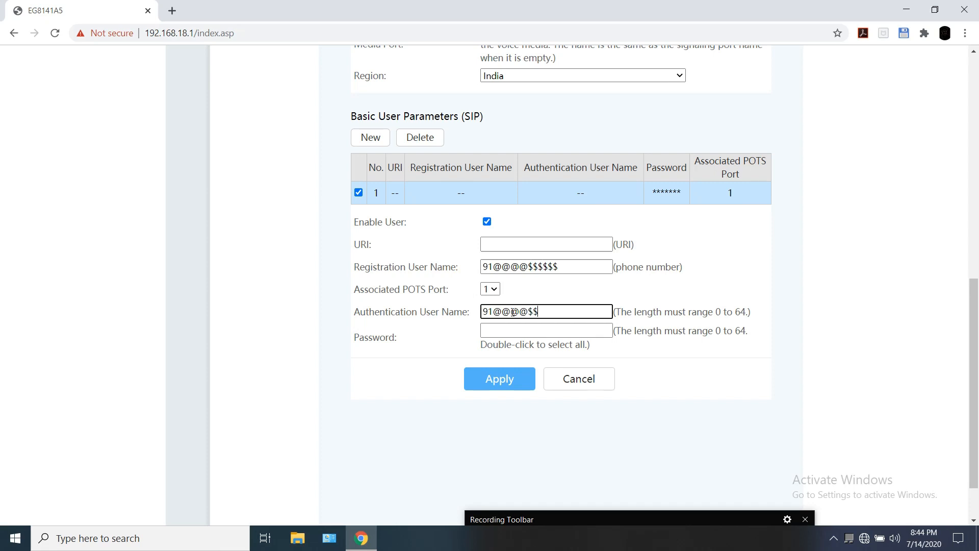
type("$$$$")
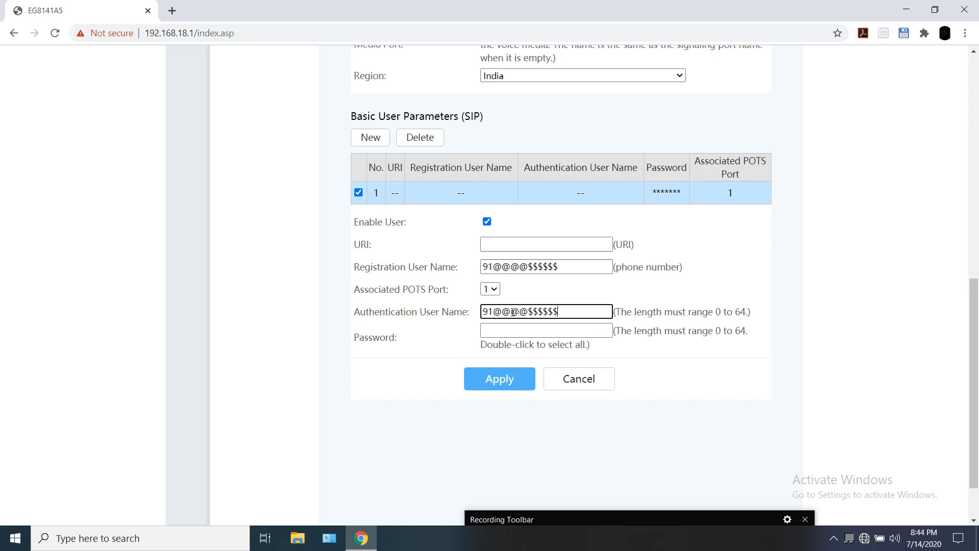
left_click(544, 329)
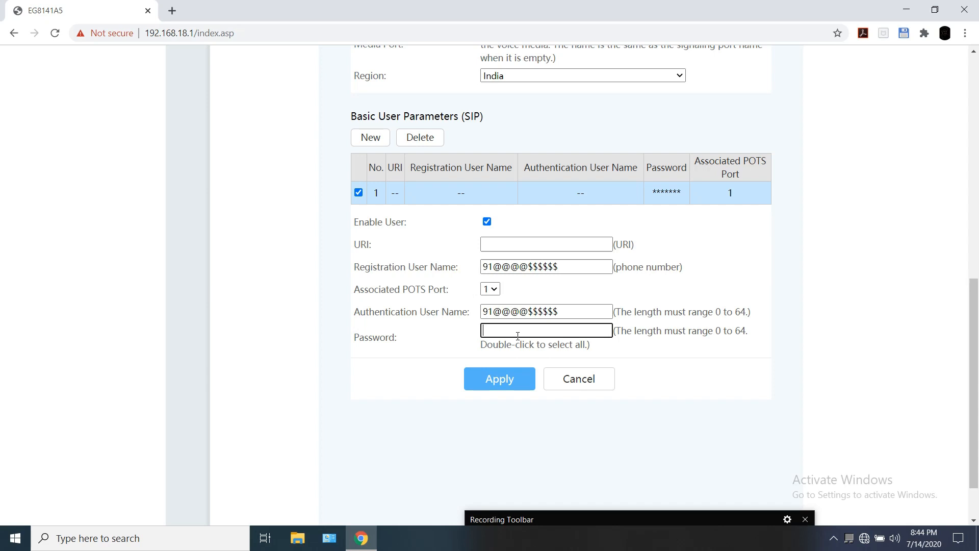
type("•••")
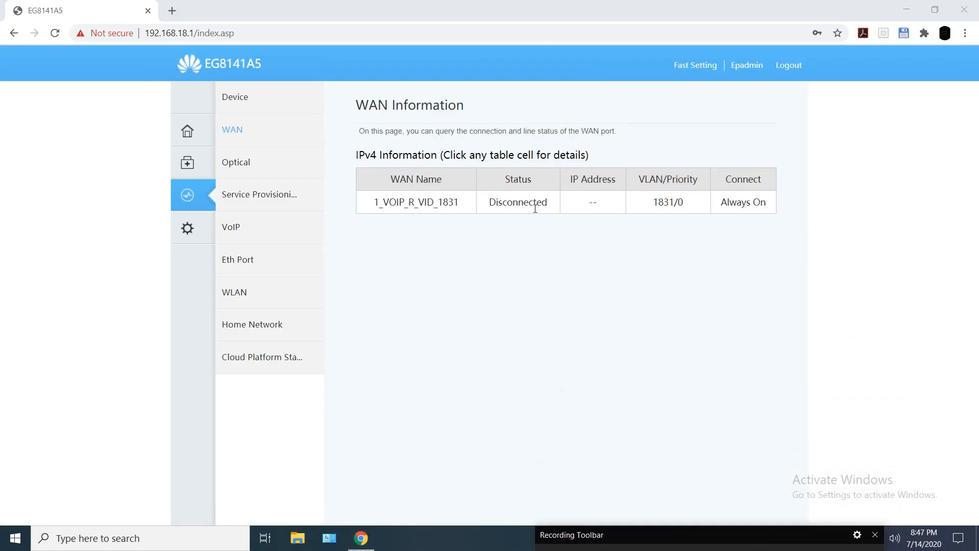
mouse_move(709, 226)
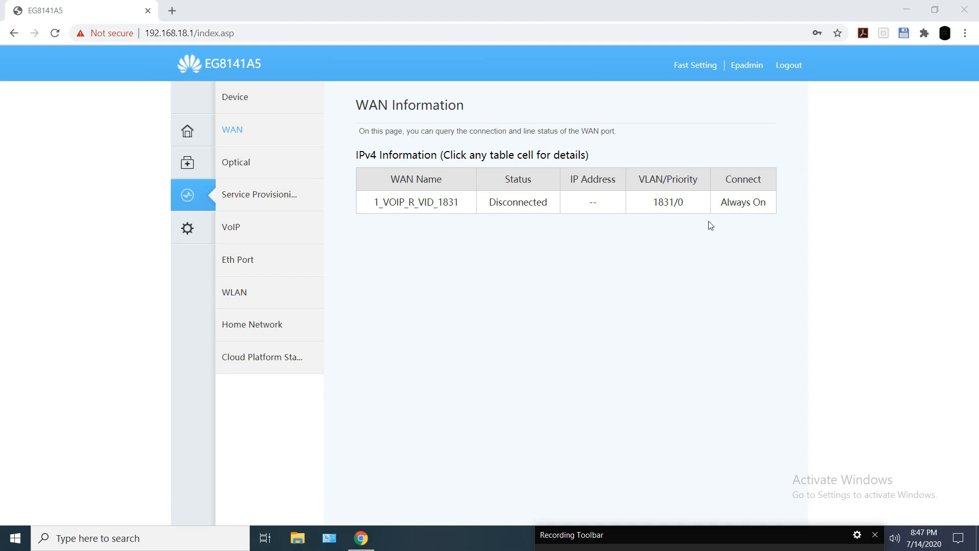
mouse_move(742, 199)
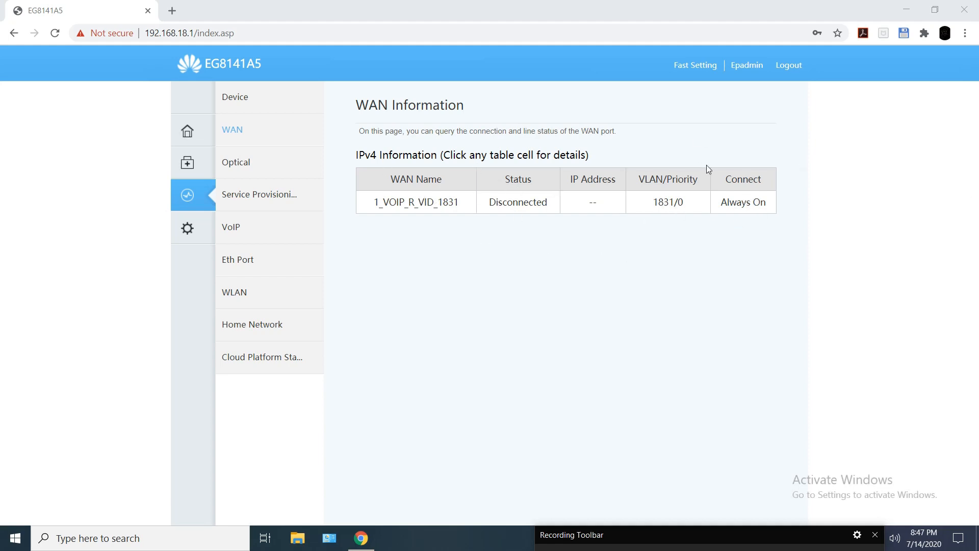
mouse_move(230, 228)
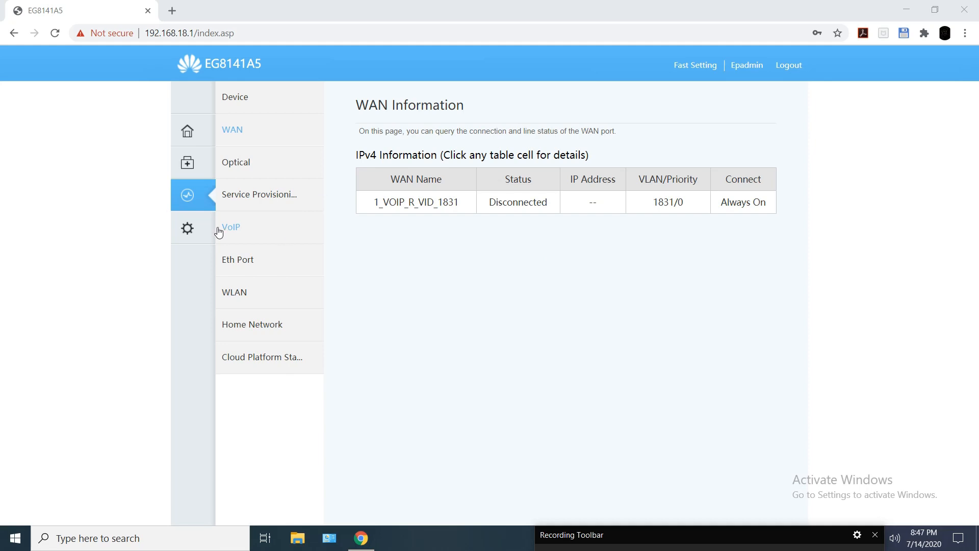
mouse_move(255, 143)
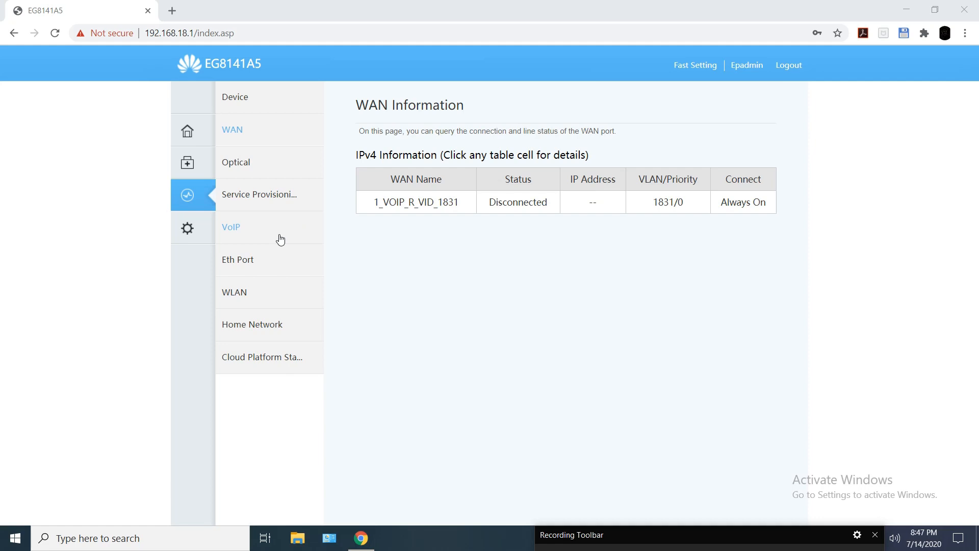
left_click(231, 226)
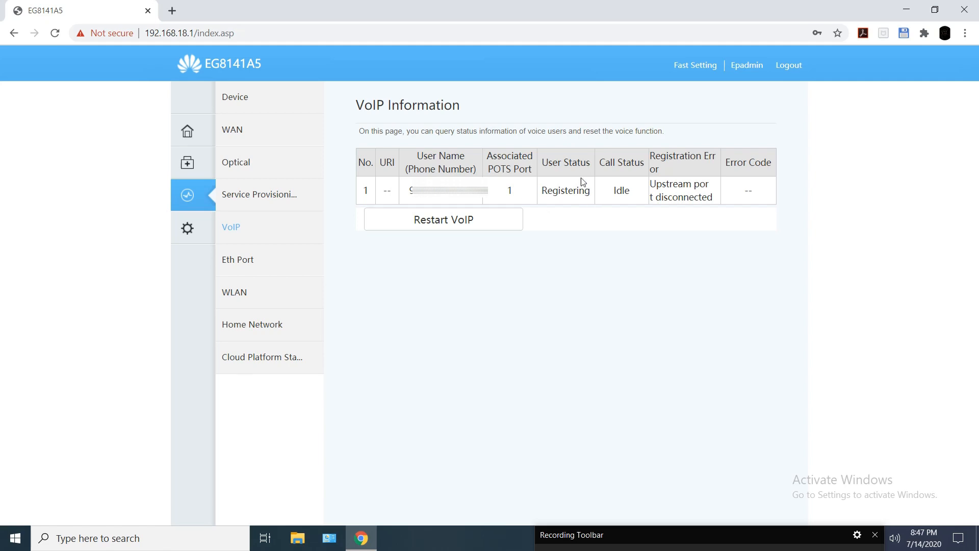
mouse_move(580, 215)
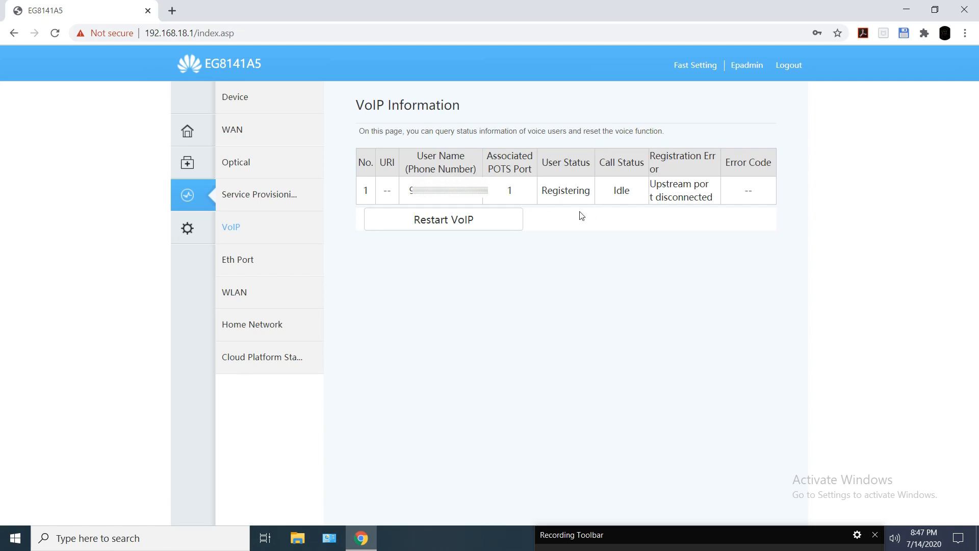
mouse_move(810, 195)
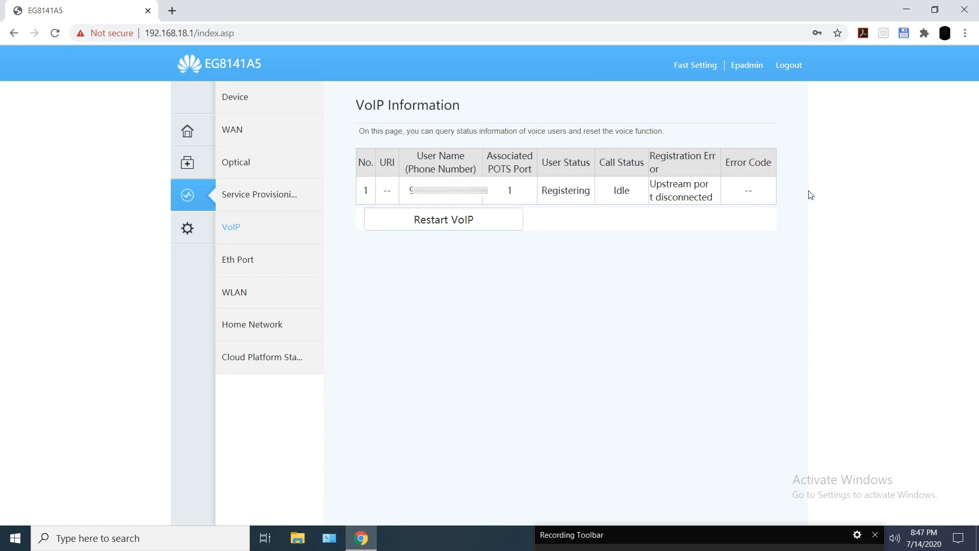
mouse_move(514, 271)
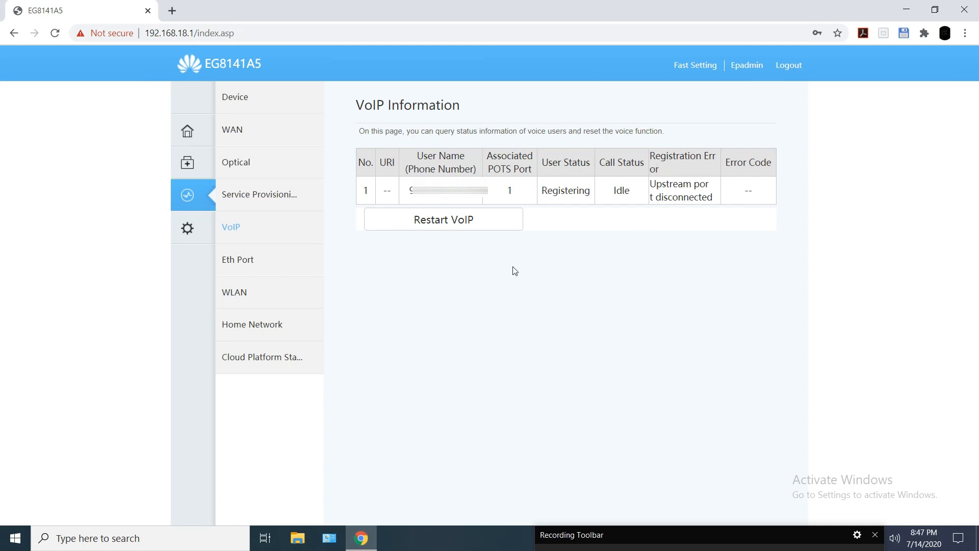
mouse_move(683, 246)
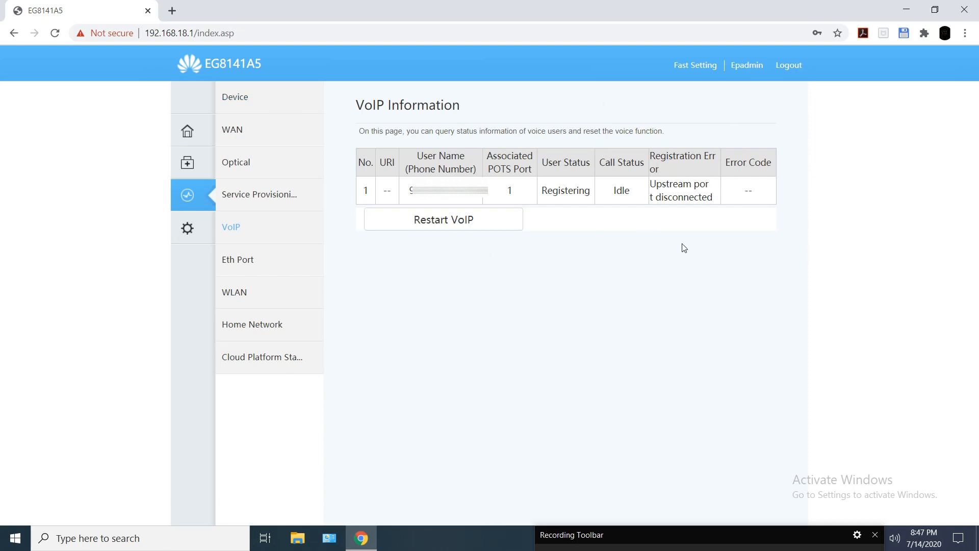